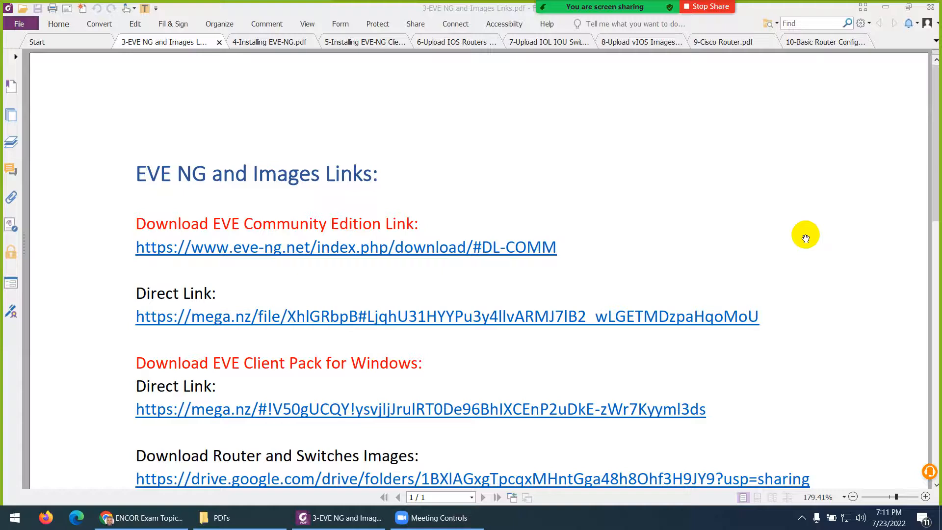
mouse_move(390, 215)
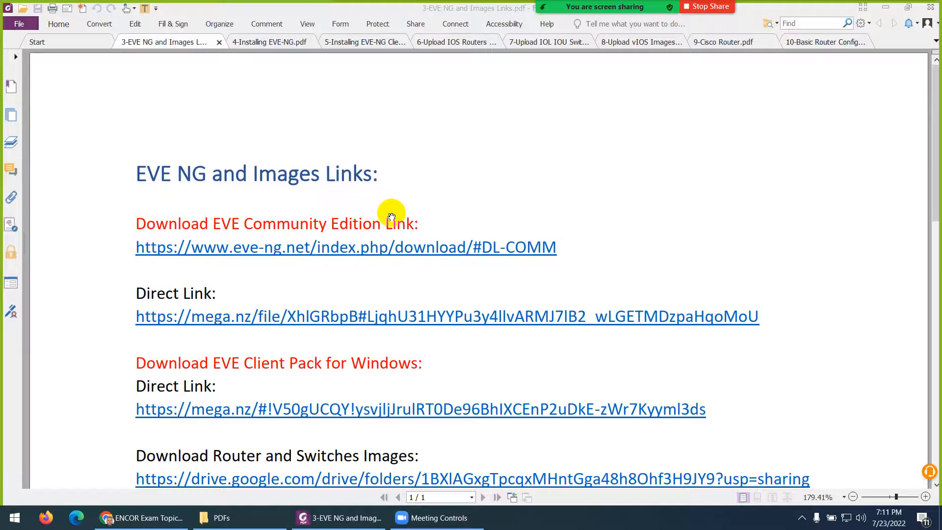
mouse_move(298, 280)
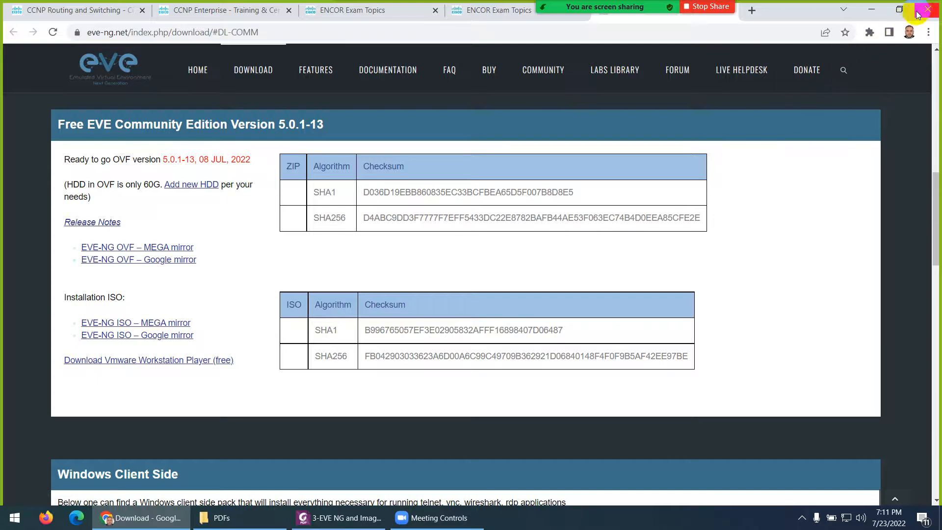
mouse_move(176, 293)
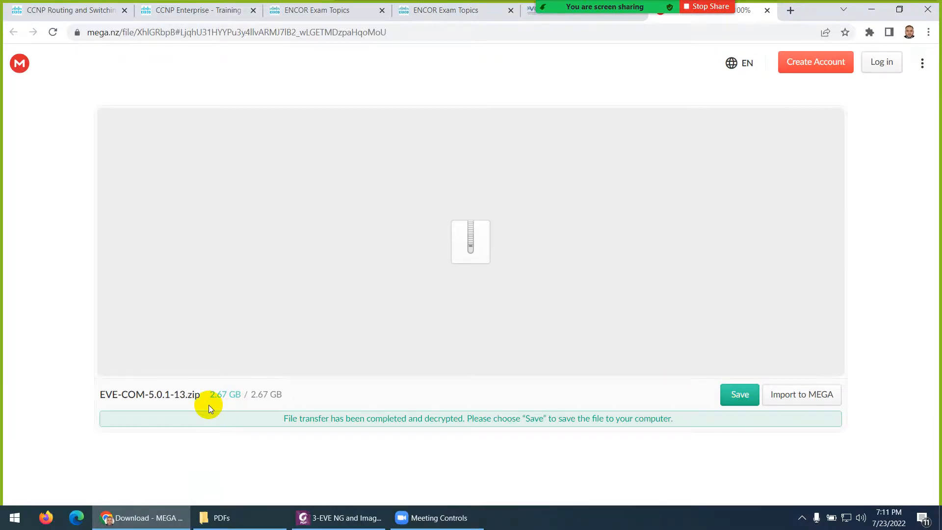
mouse_move(136, 395)
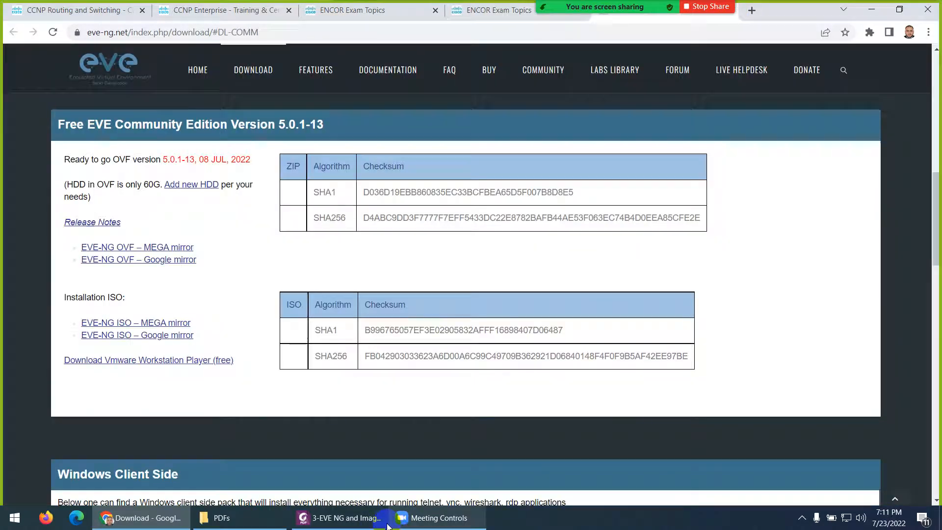
- Follow the EVE Client Pack mega.nz link from the PDF, allowing the connection
left_click(338, 517)
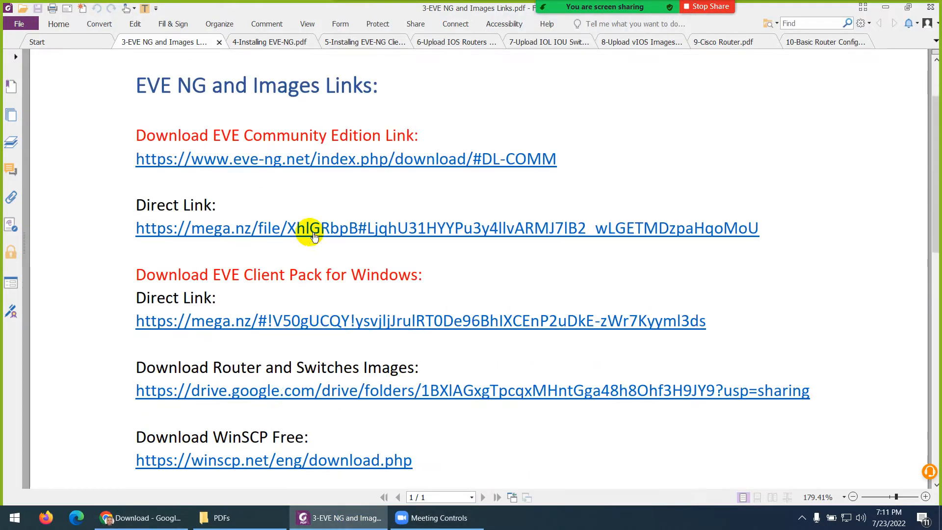
scroll("down", 3)
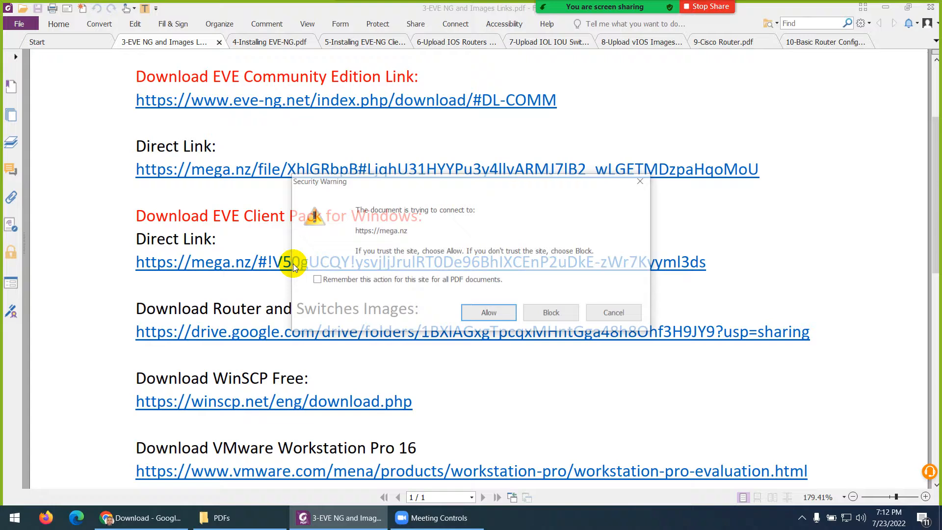
left_click(488, 312)
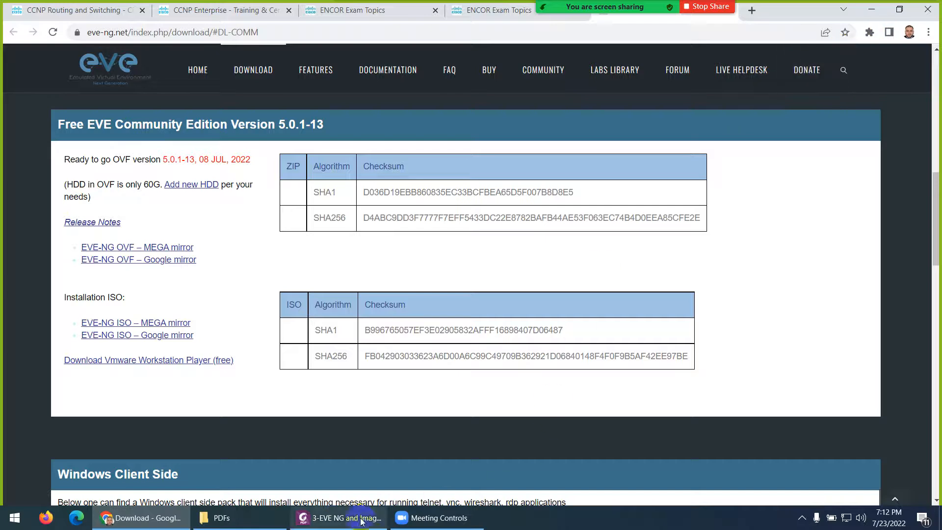
- Follow the router and switches images Google Drive link from the PDF, allowing the connection
left_click(338, 518)
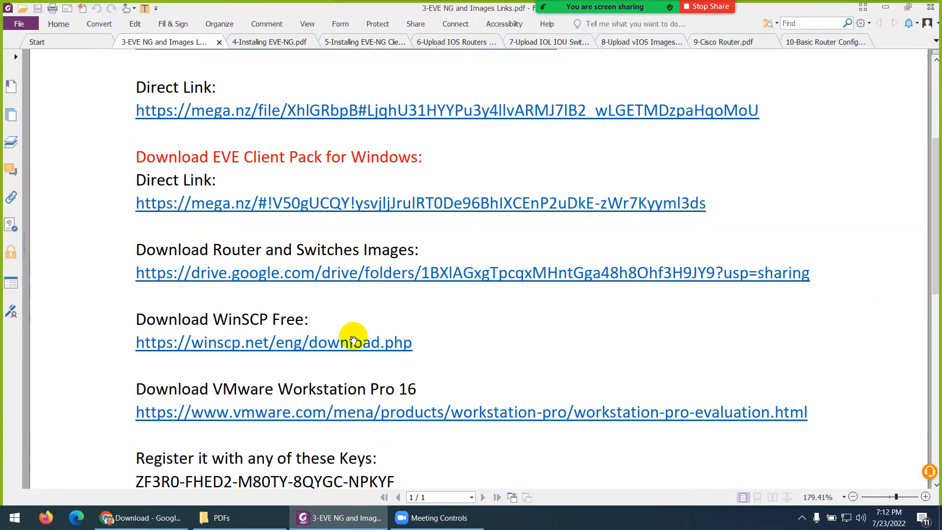
mouse_move(311, 255)
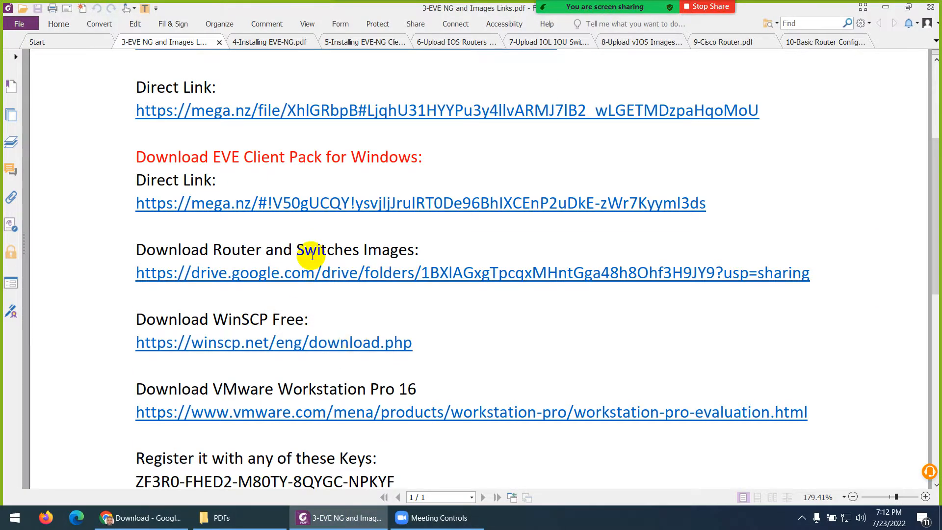
mouse_move(328, 277)
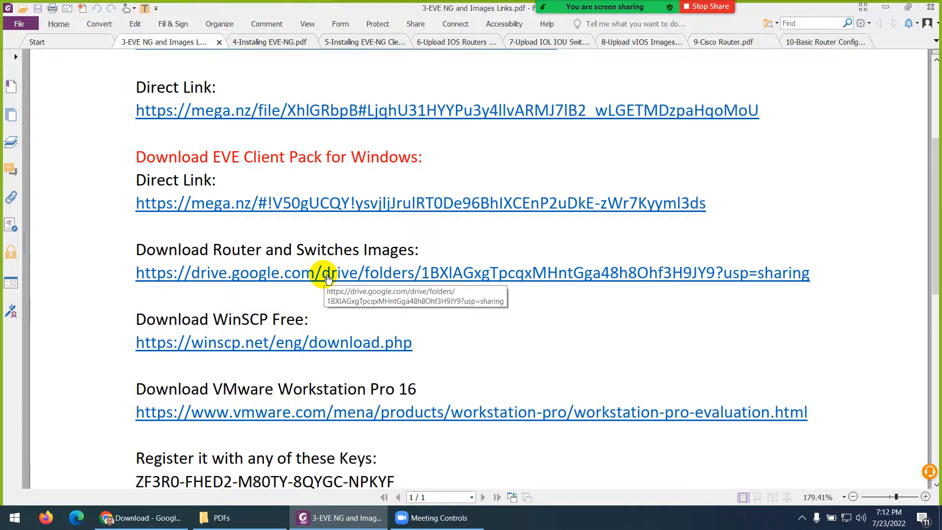
left_click(325, 271)
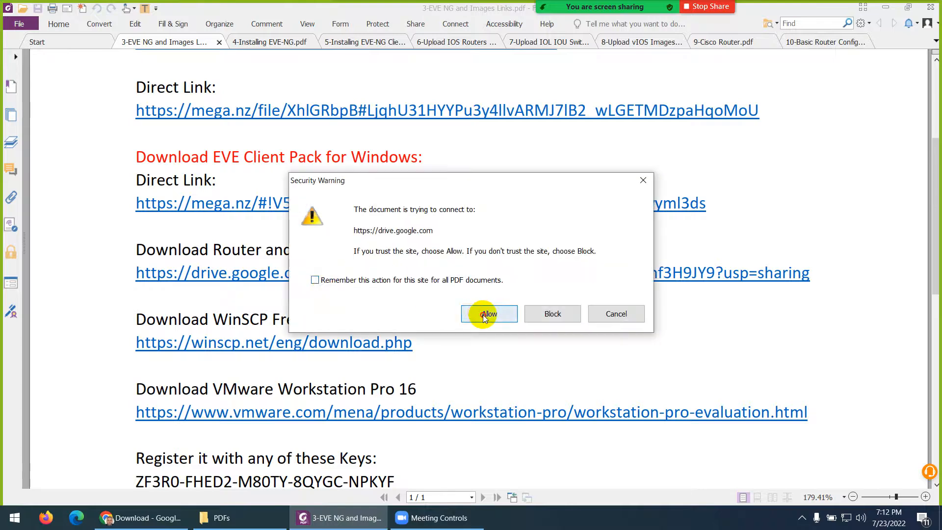
left_click(488, 314)
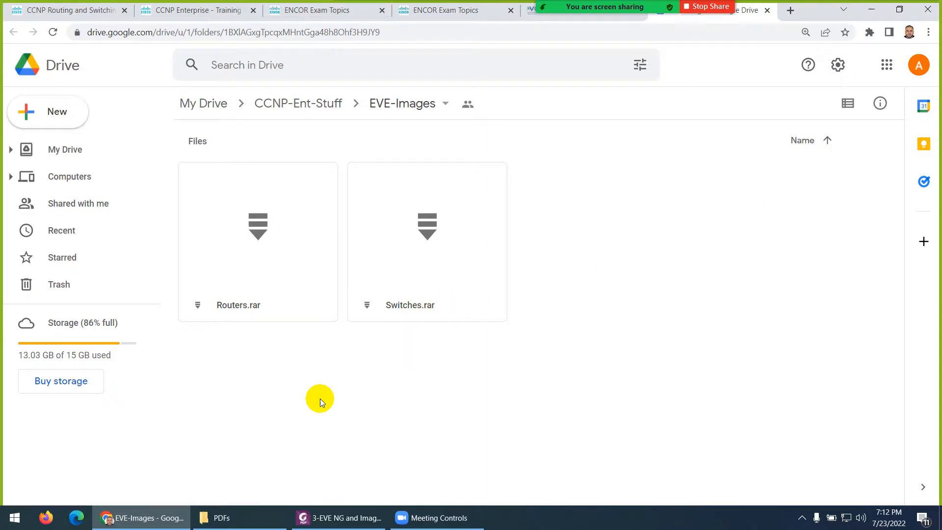
- Follow the winscp.net link from the PDF and start the WinSCP 5.21.1 installer download
left_click(269, 517)
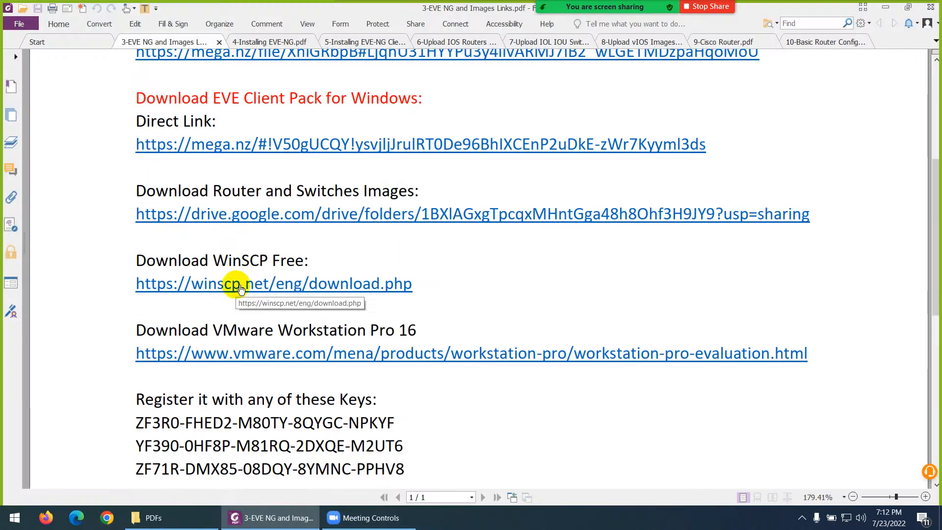
mouse_move(244, 265)
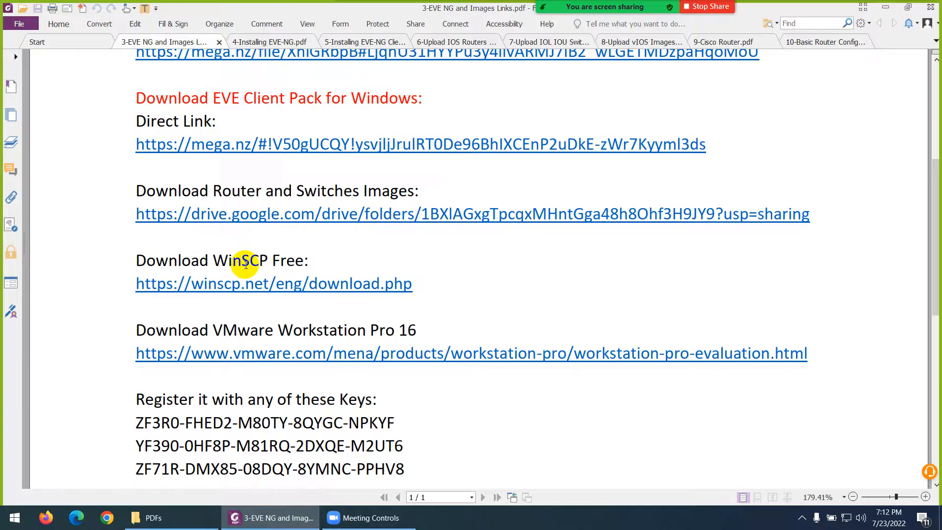
left_click(273, 283)
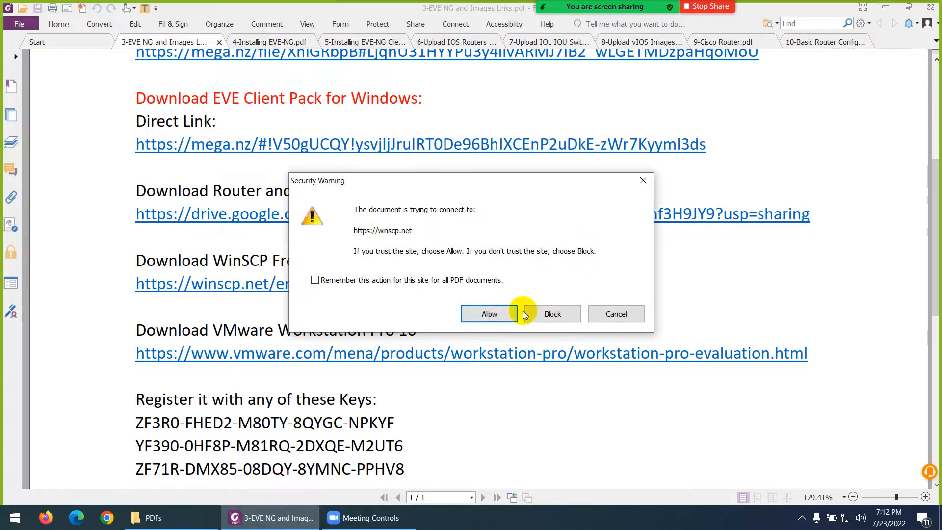
left_click(489, 314)
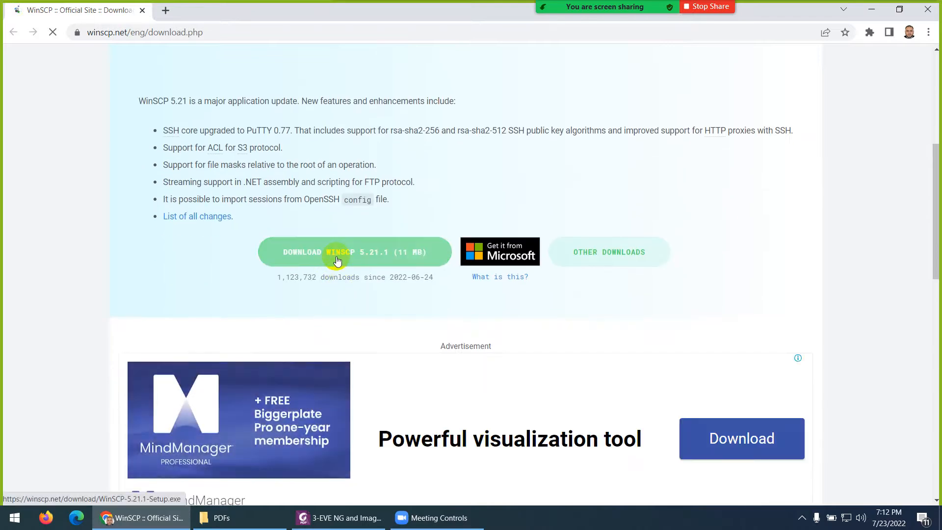
left_click(337, 518)
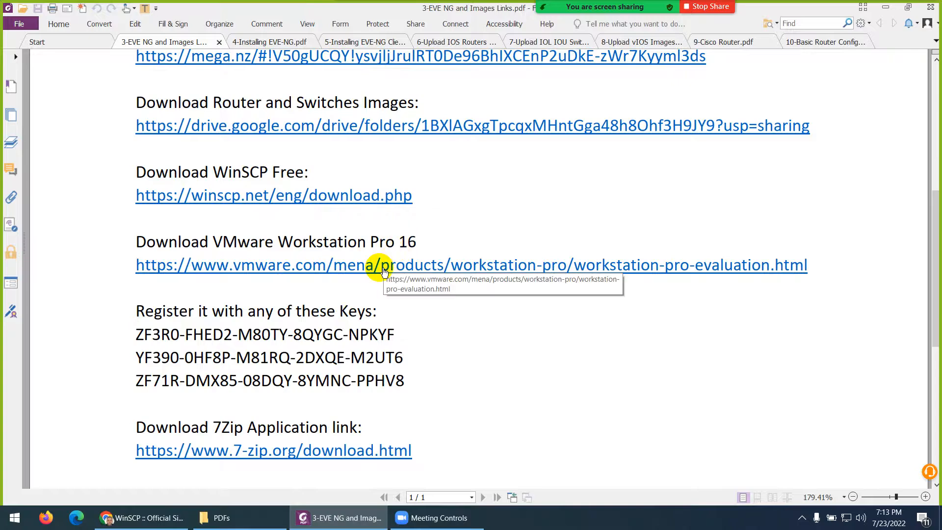
- Follow the vmware.com link and scroll to the Workstation 16 Pro downloads, then on to the keys in the PDF
left_click(382, 265)
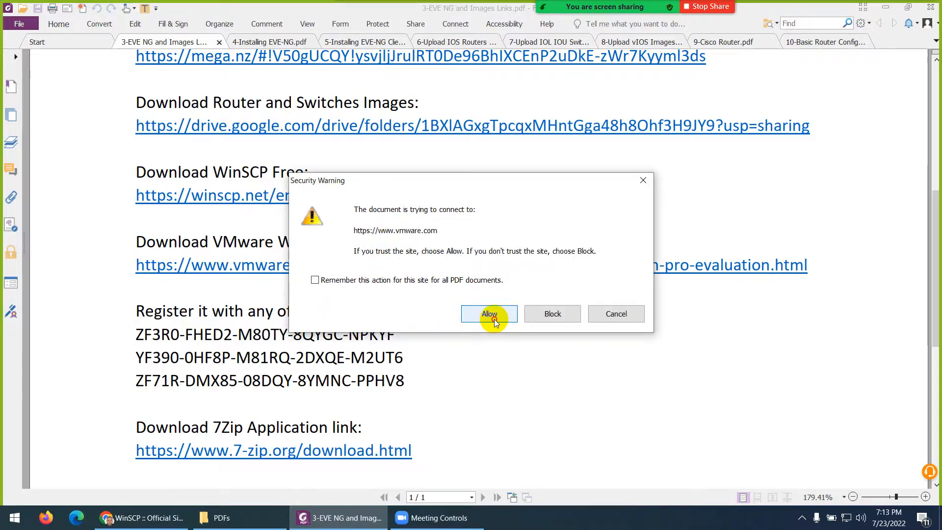
left_click(489, 314)
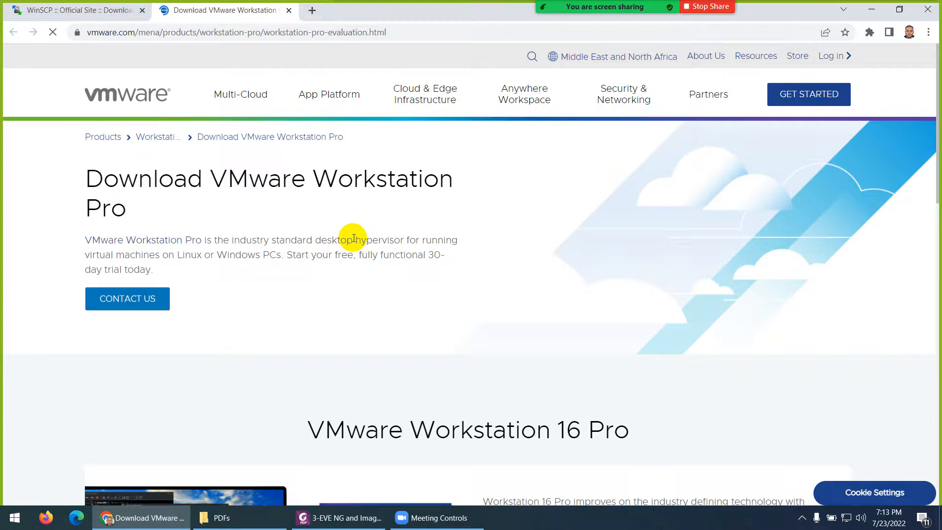
scroll("down", 3)
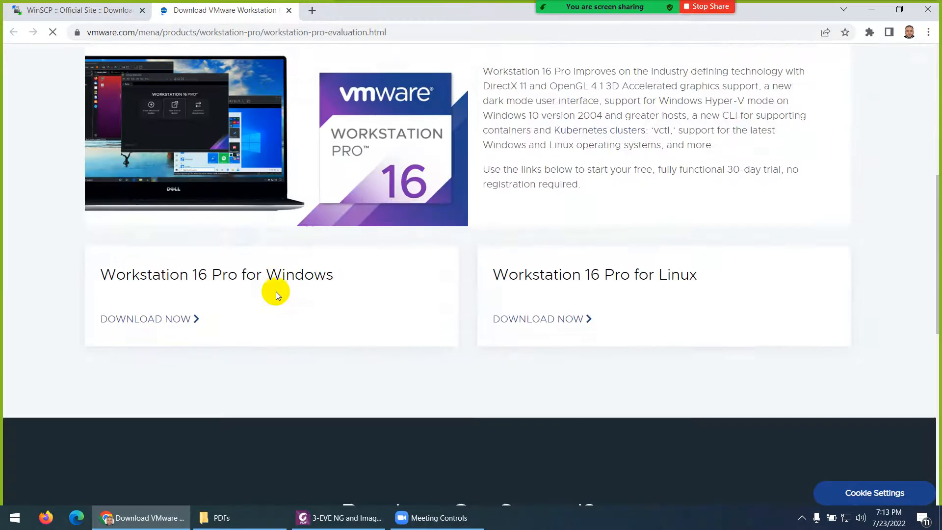
scroll("down", 3)
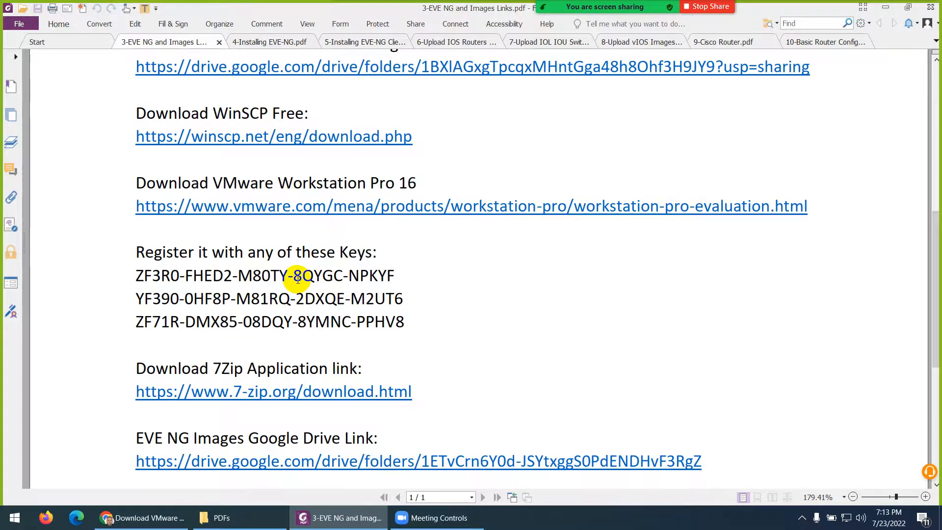
scroll("down", 3)
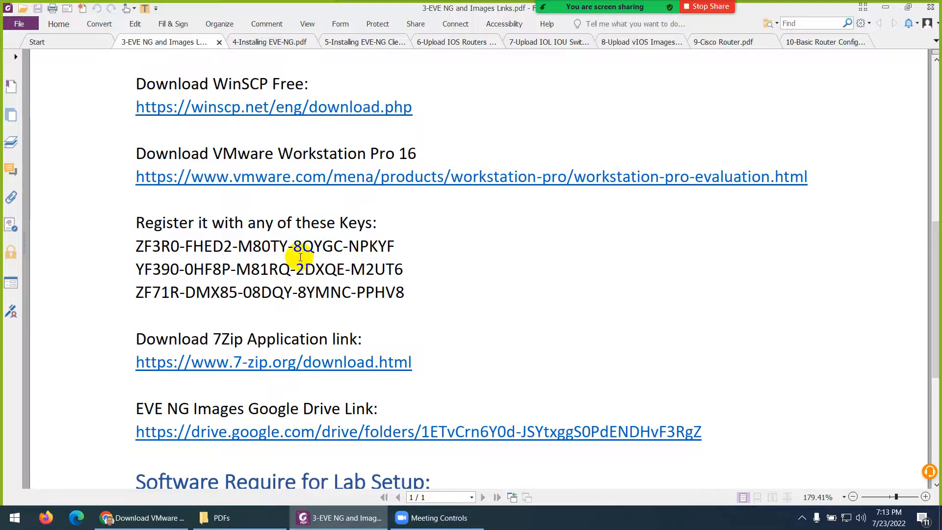
mouse_move(333, 196)
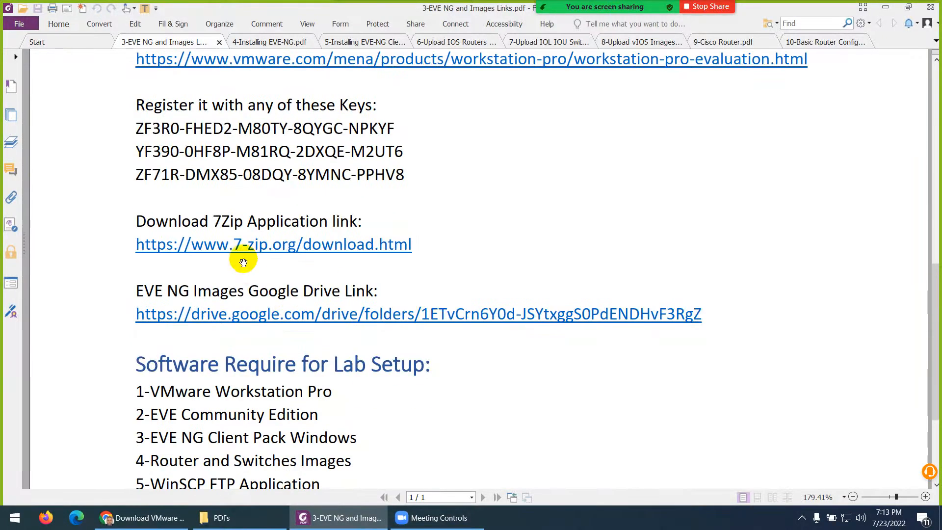
- Follow the 7-zip.org download link from the PDF, allowing the connection, then return to the PDF
left_click(273, 245)
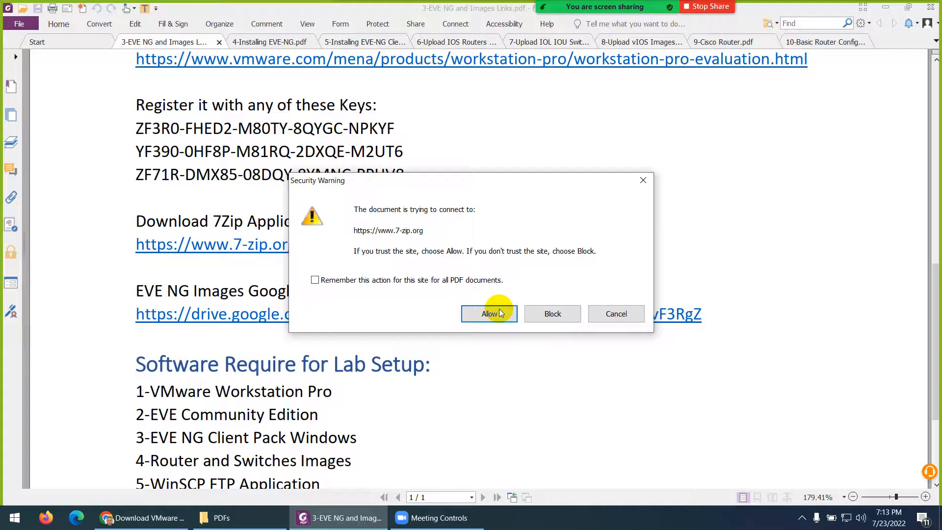
left_click(488, 314)
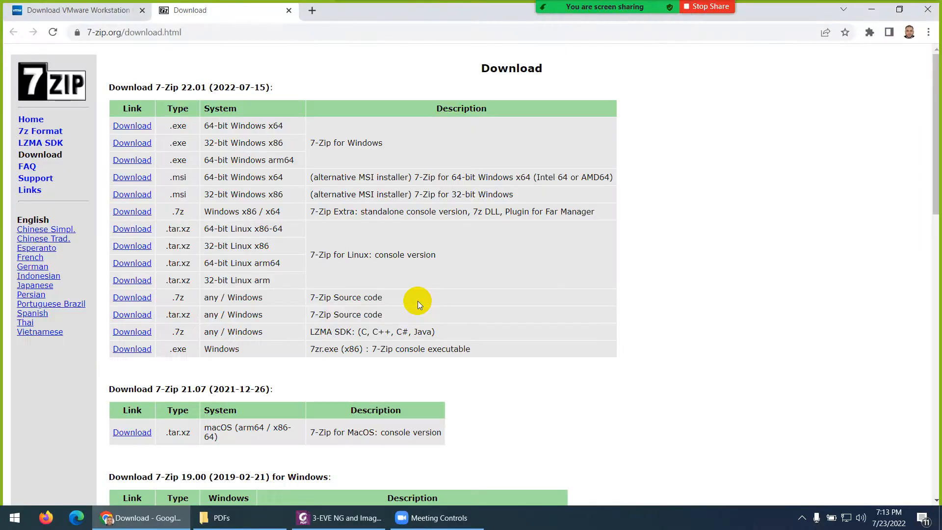
mouse_move(132, 125)
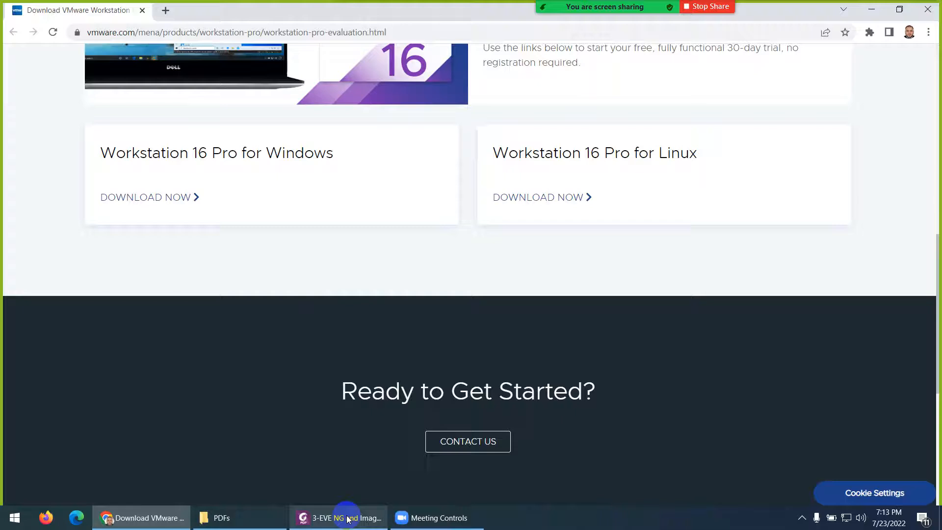
left_click(339, 517)
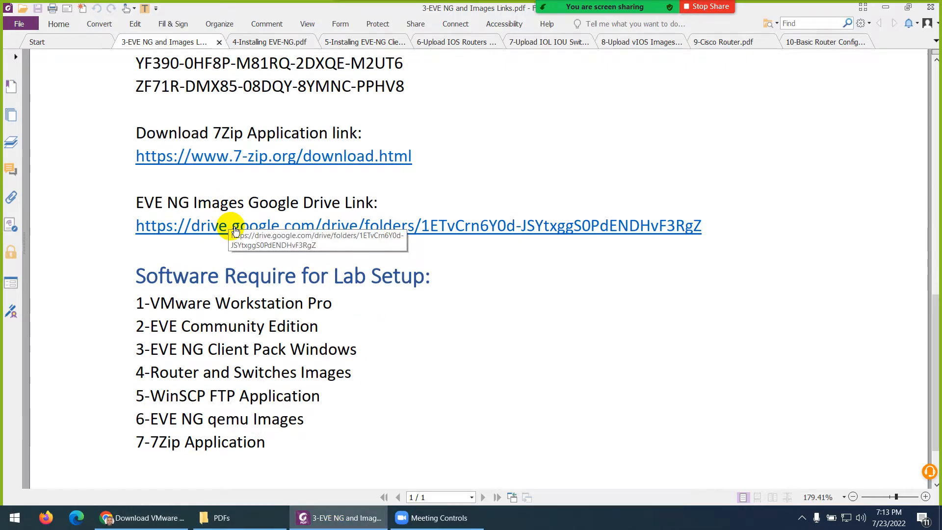
- Follow the EVE NG images Drive link and scroll through the qemu folder list (vios, viosl2, vIPS-7.0.8)
left_click(235, 225)
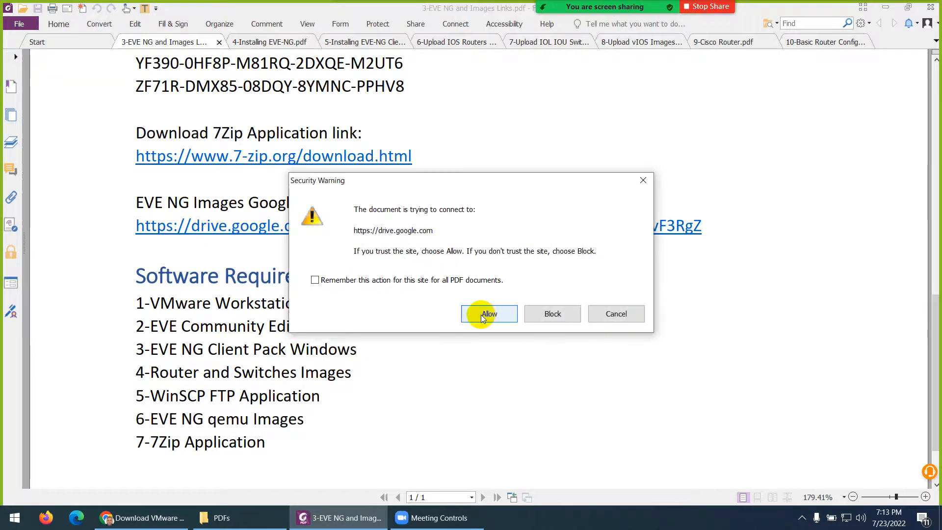
left_click(489, 314)
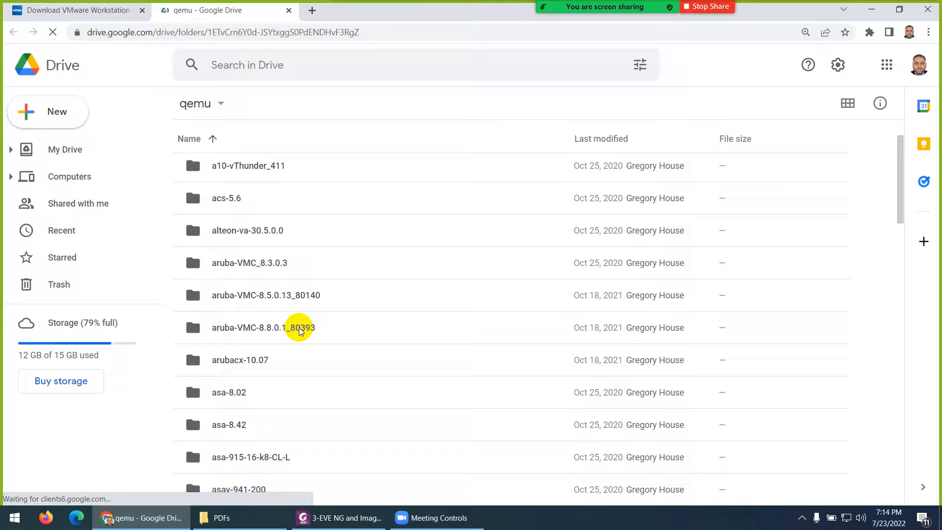
scroll("down", 3)
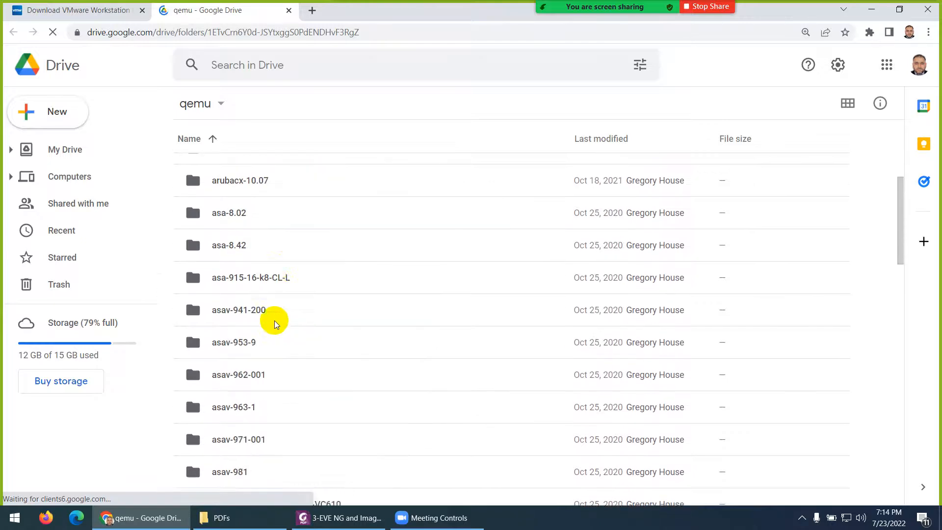
scroll("down", 3)
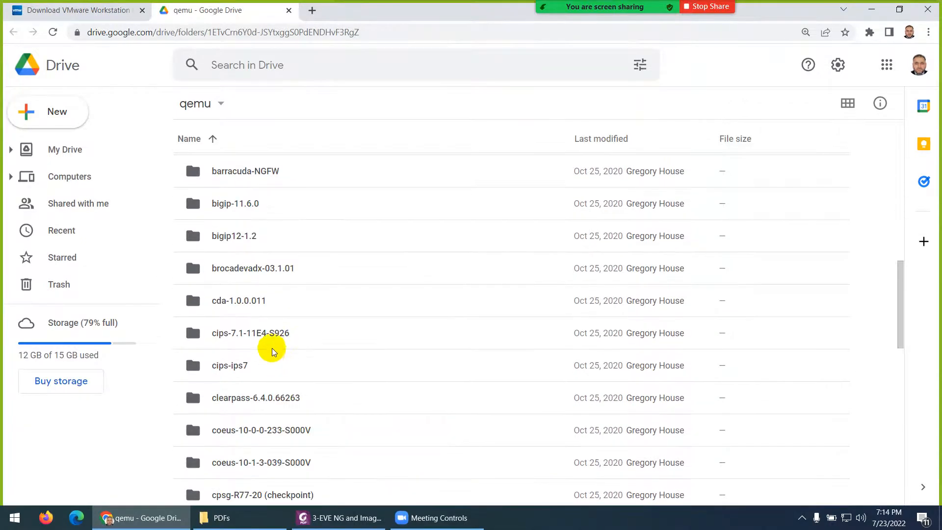
scroll("down", 3)
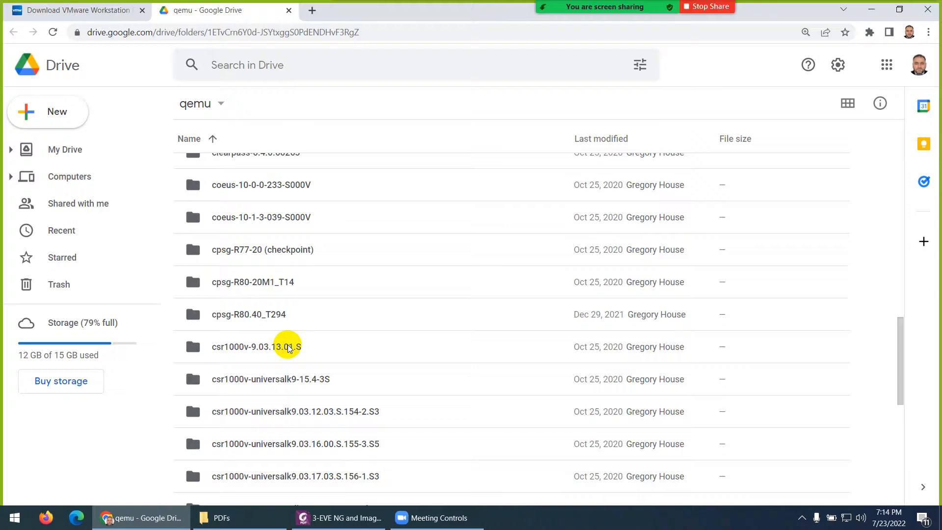
scroll("down", 3)
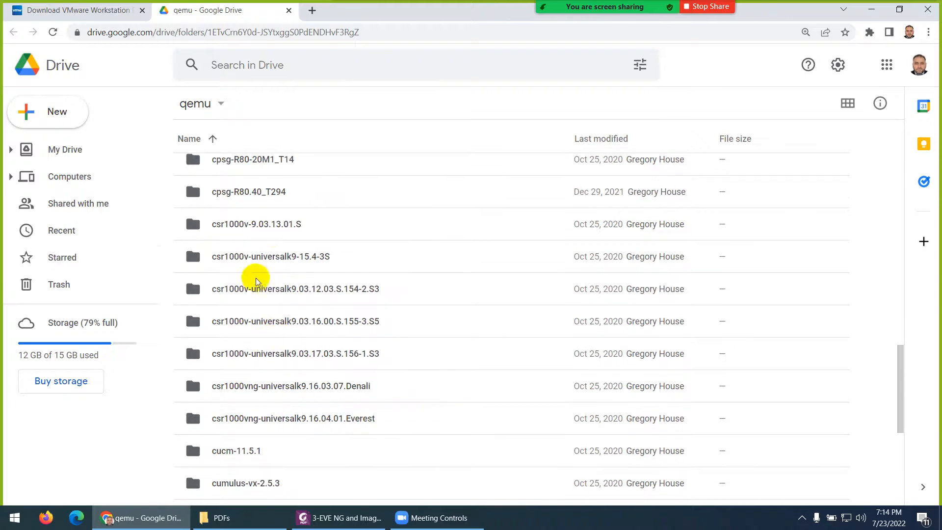
mouse_move(246, 261)
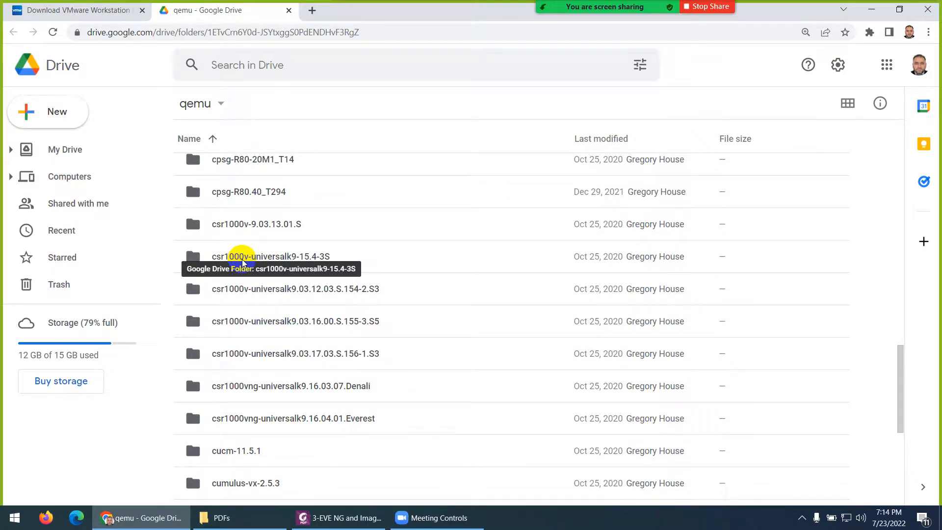
mouse_move(332, 396)
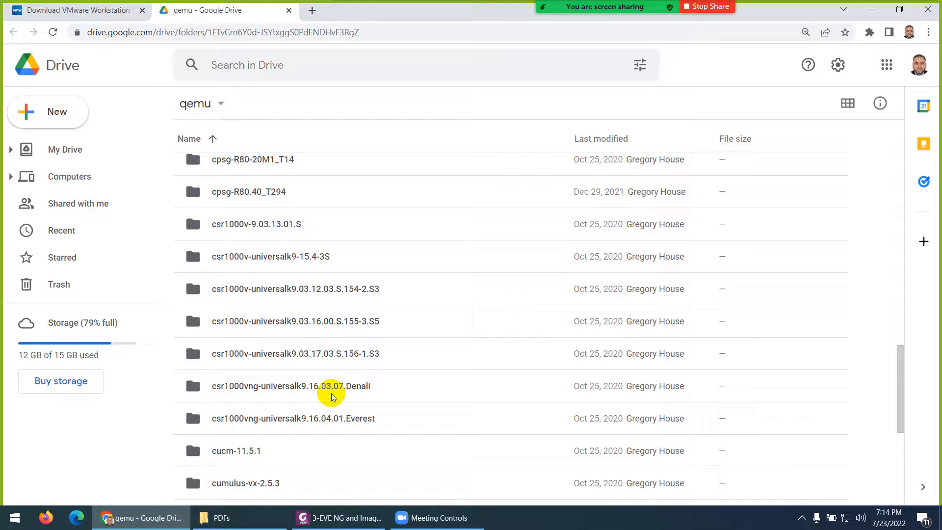
scroll("down", 3)
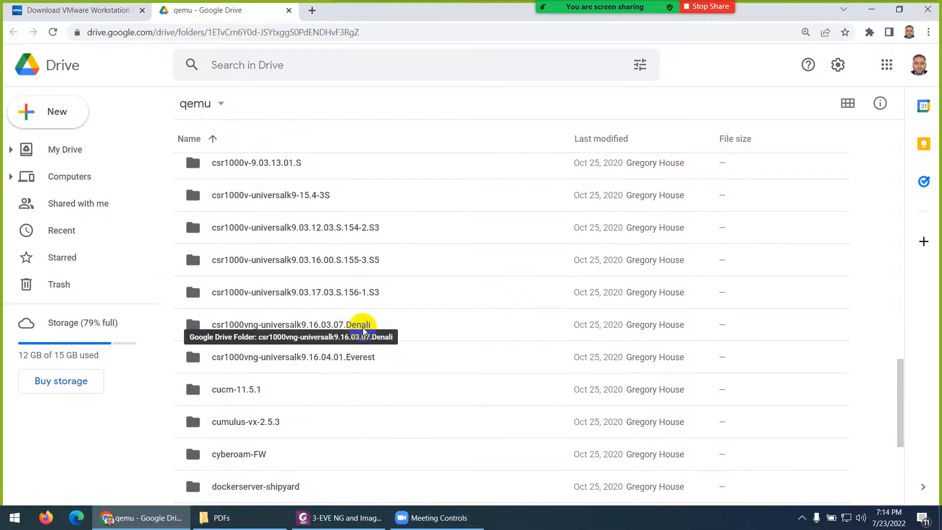
mouse_move(363, 365)
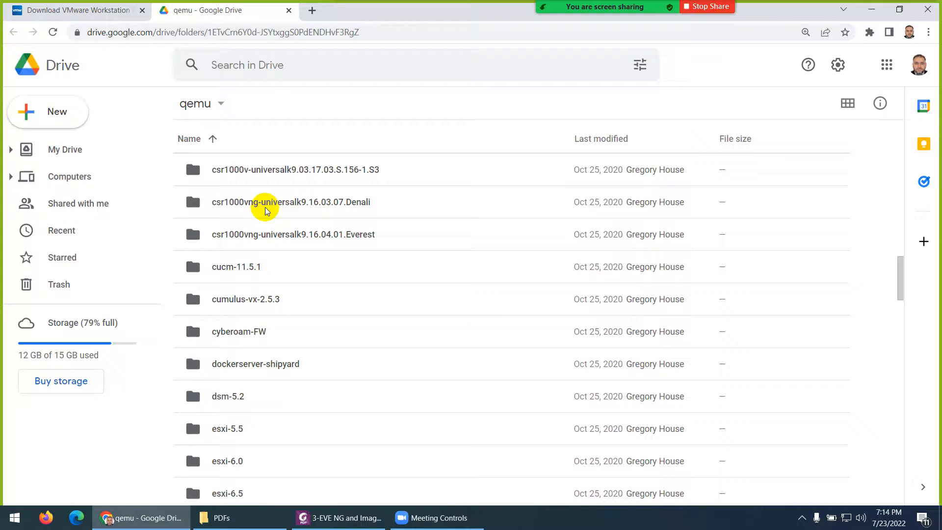
mouse_move(284, 227)
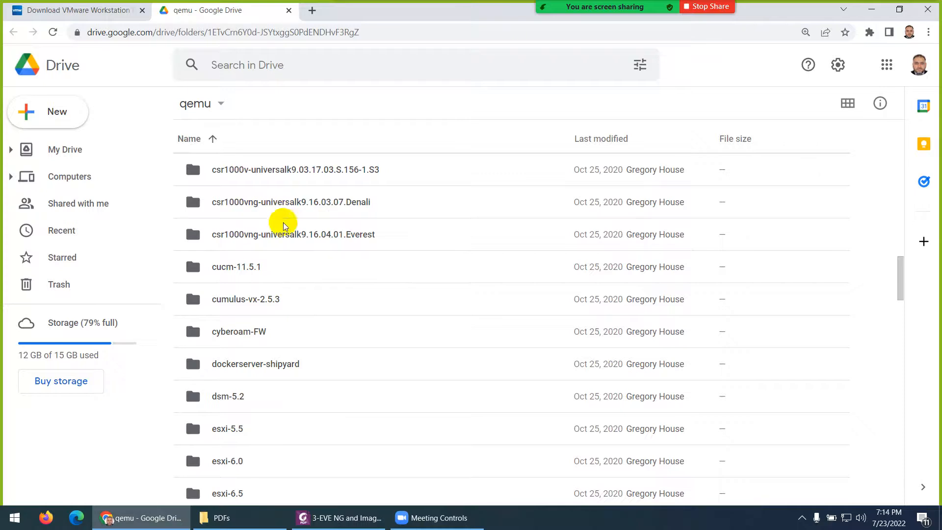
scroll("down", 3)
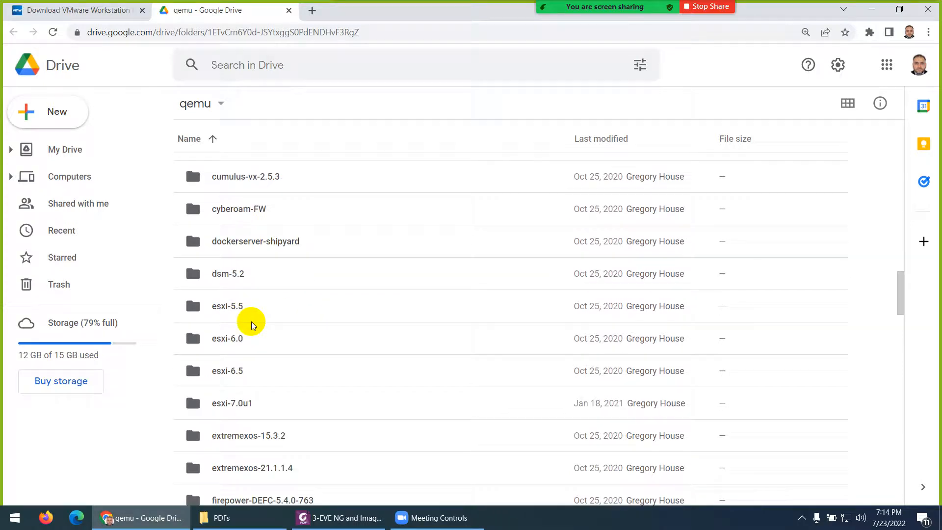
scroll("down", 3)
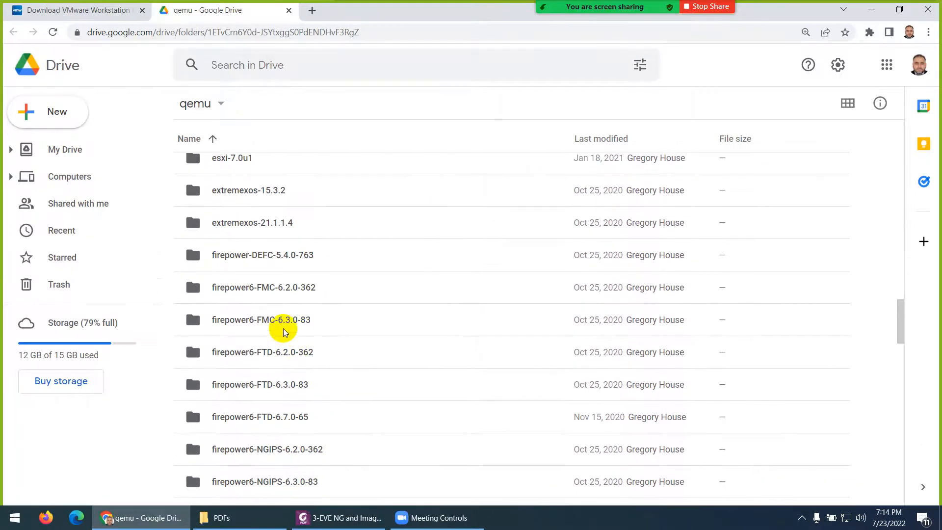
scroll("down", 3)
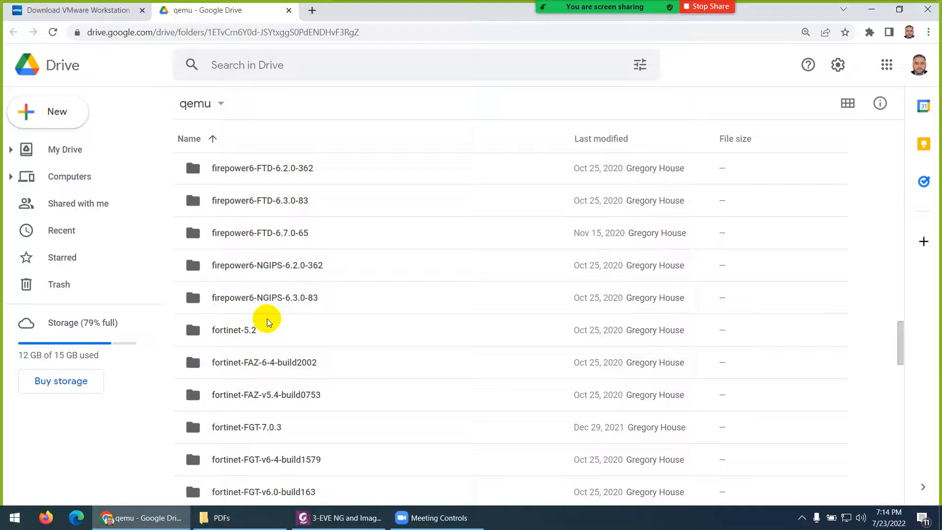
scroll("down", 3)
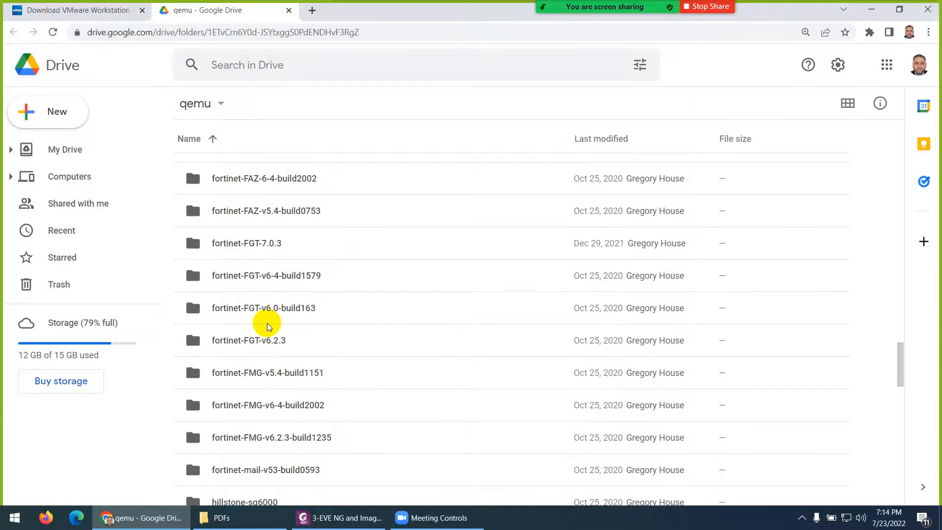
mouse_move(245, 317)
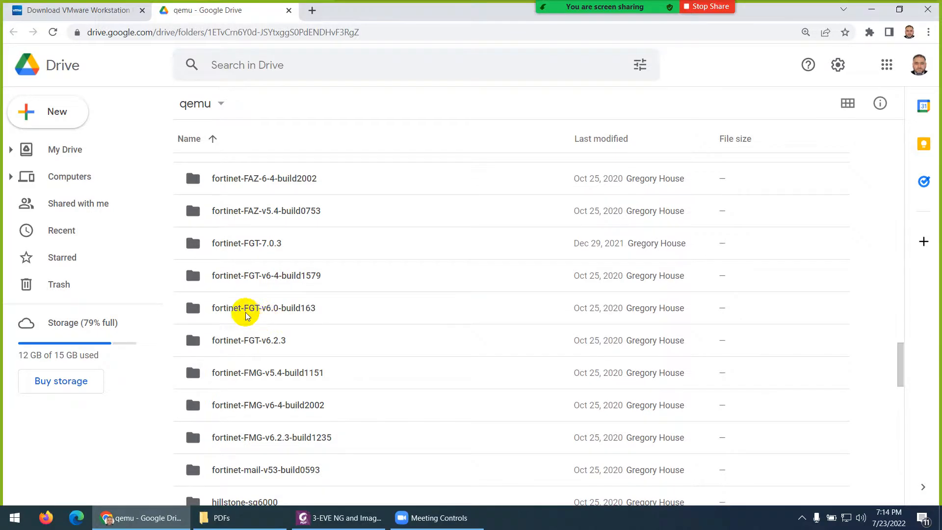
scroll("down", 3)
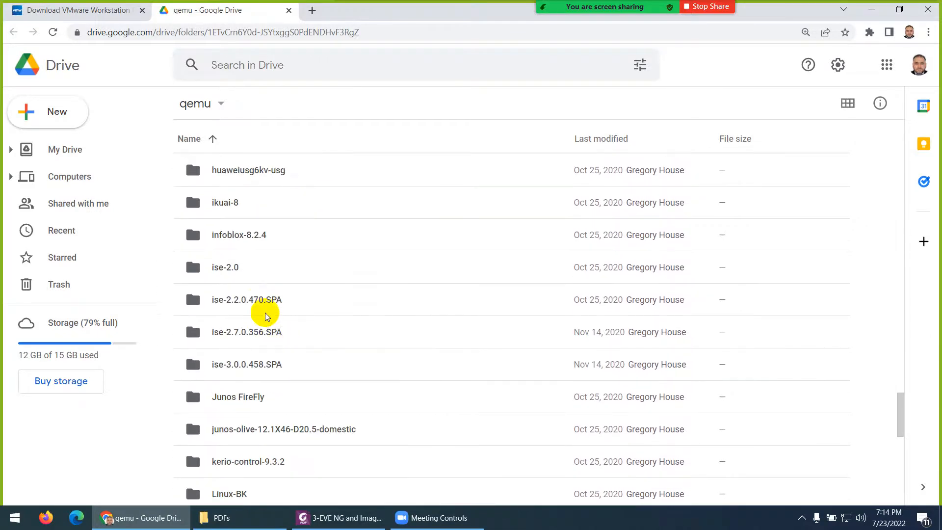
scroll("down", 3)
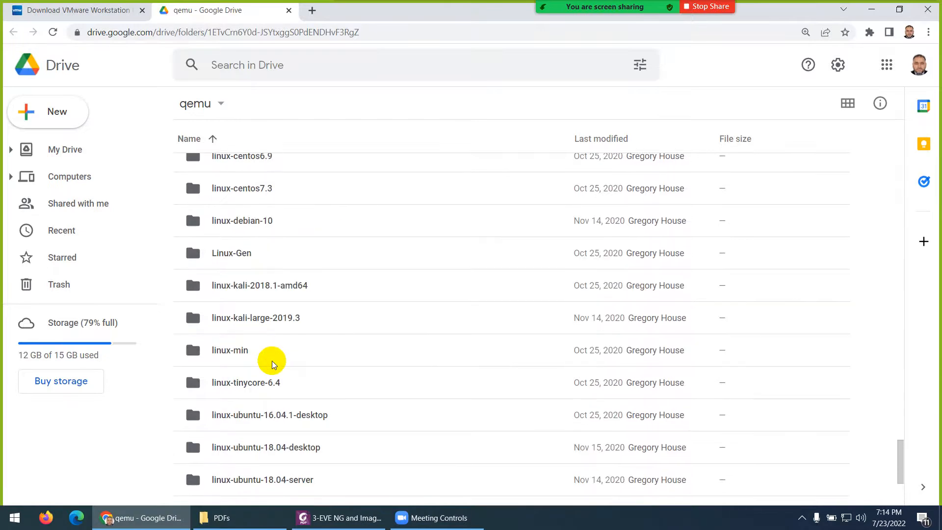
scroll("down", 3)
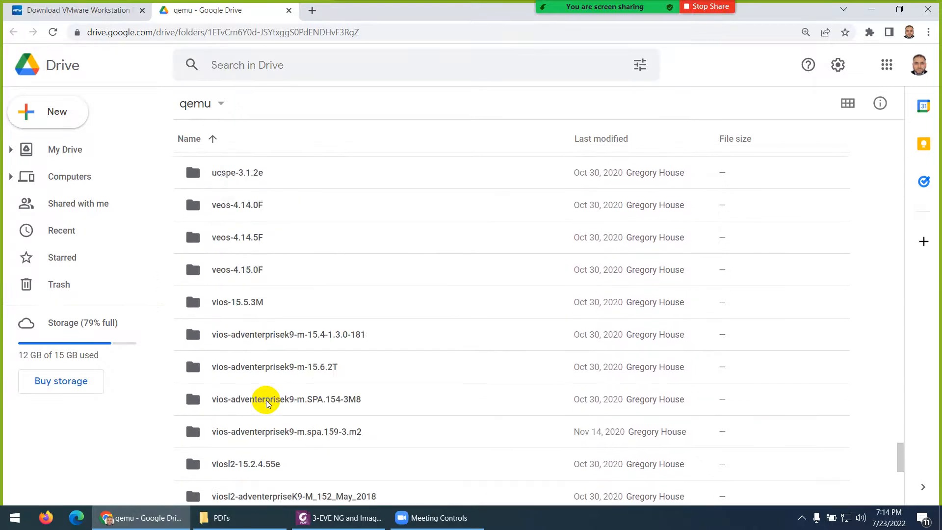
scroll("down", 3)
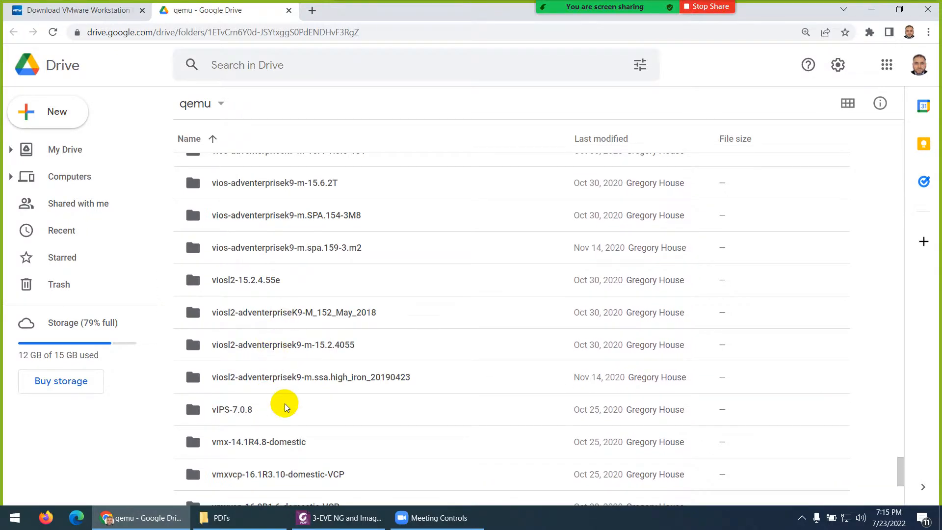
mouse_move(304, 355)
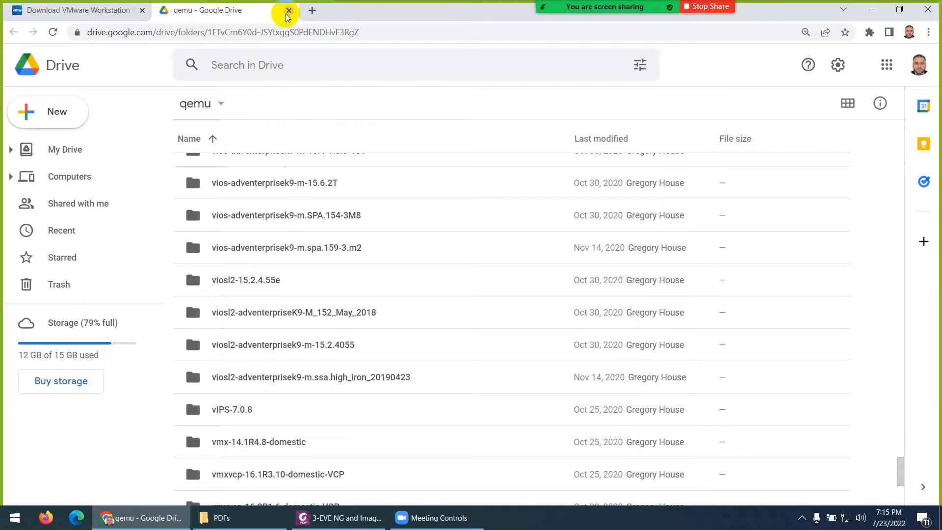
- Close the qemu Drive tab and bring the links PDF back to the front
left_click(287, 10)
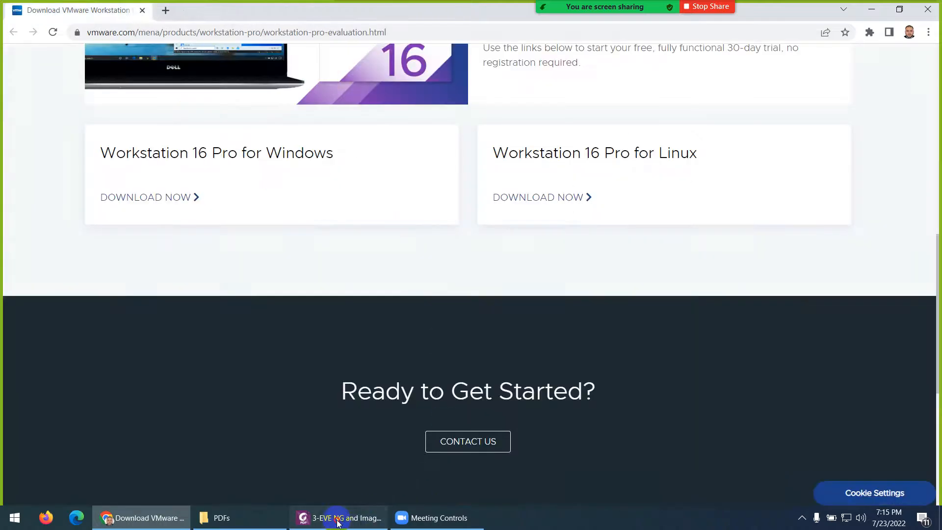
left_click(338, 518)
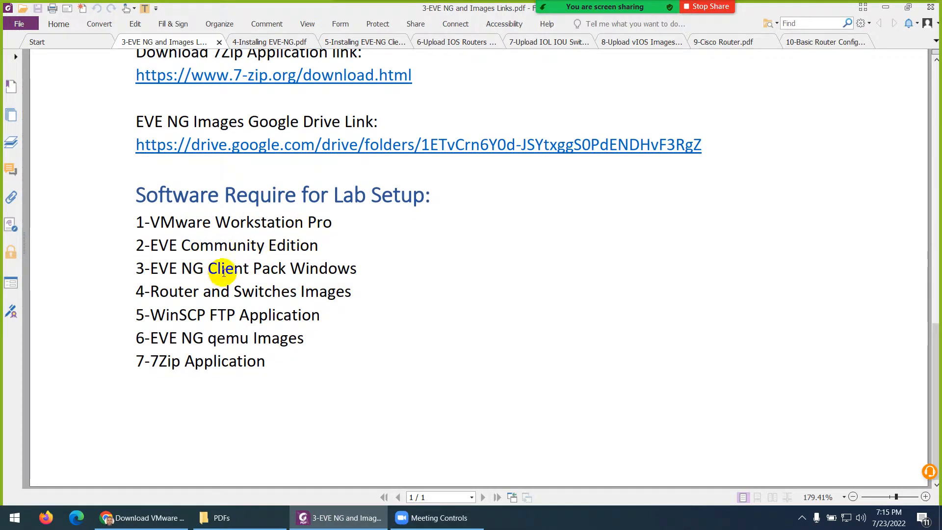
mouse_move(318, 290)
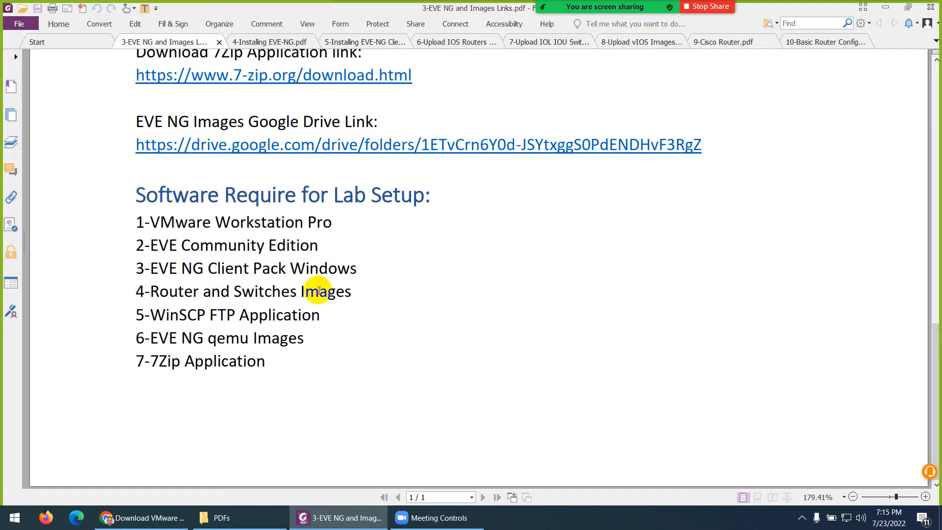
mouse_move(288, 315)
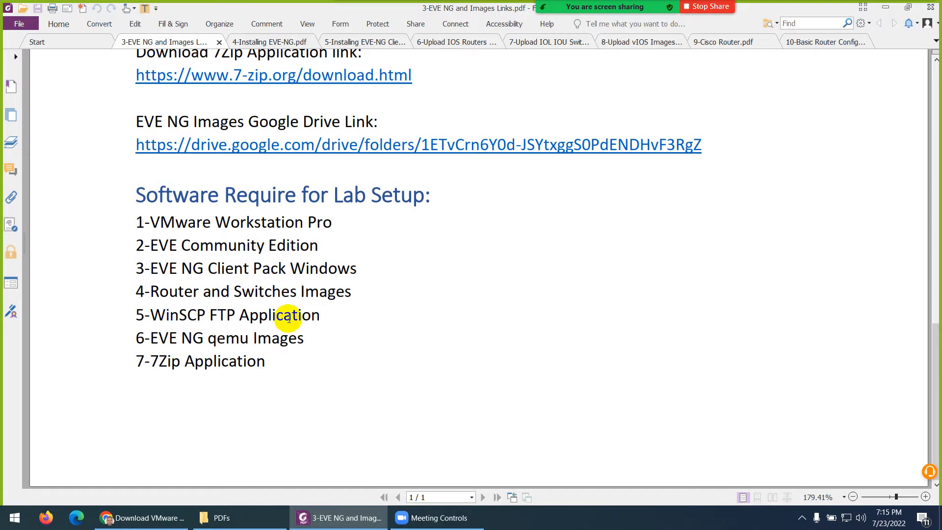
mouse_move(269, 337)
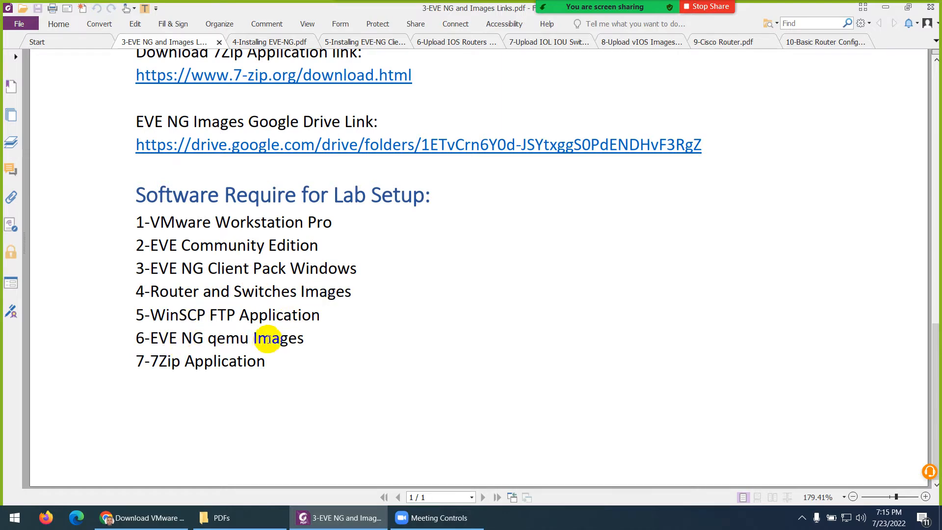
mouse_move(213, 360)
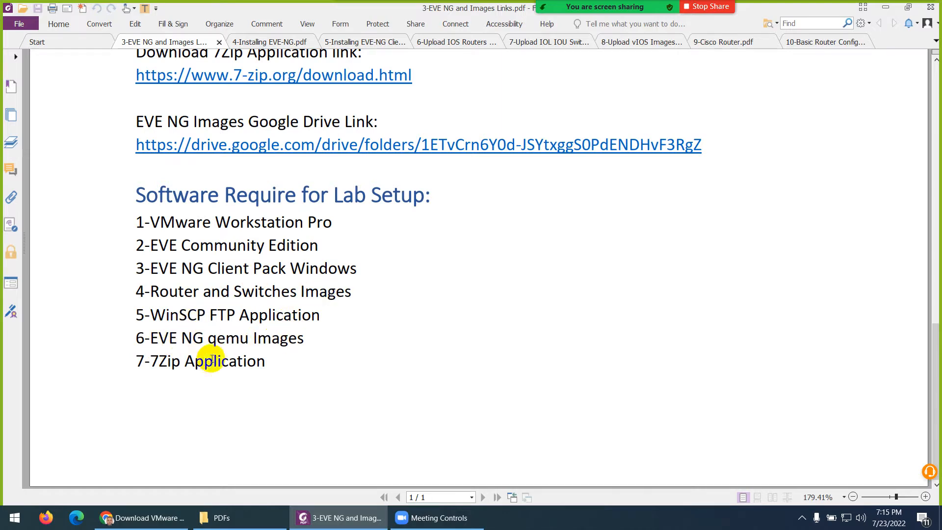
- Show the CCP downloads folder and look over the EVE-COM archive and vios/viosl2 folders
left_click(141, 517)
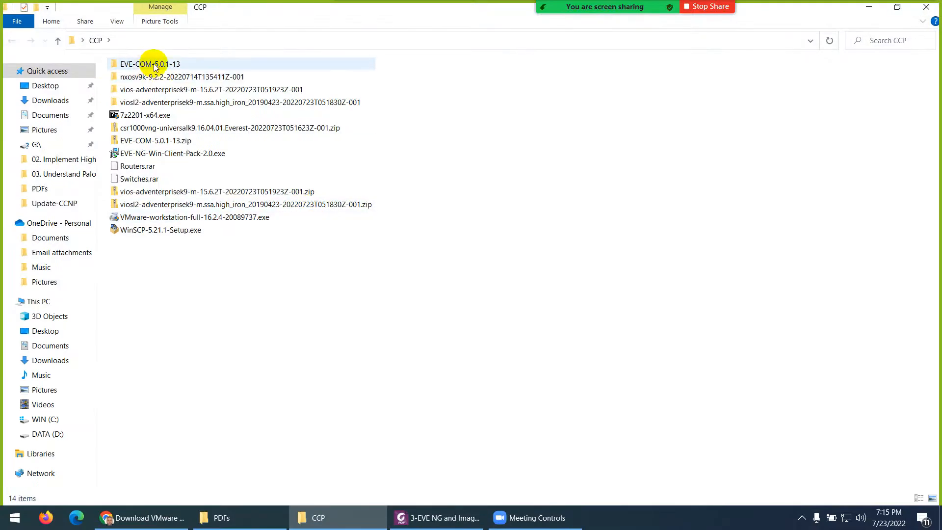
left_click(155, 140)
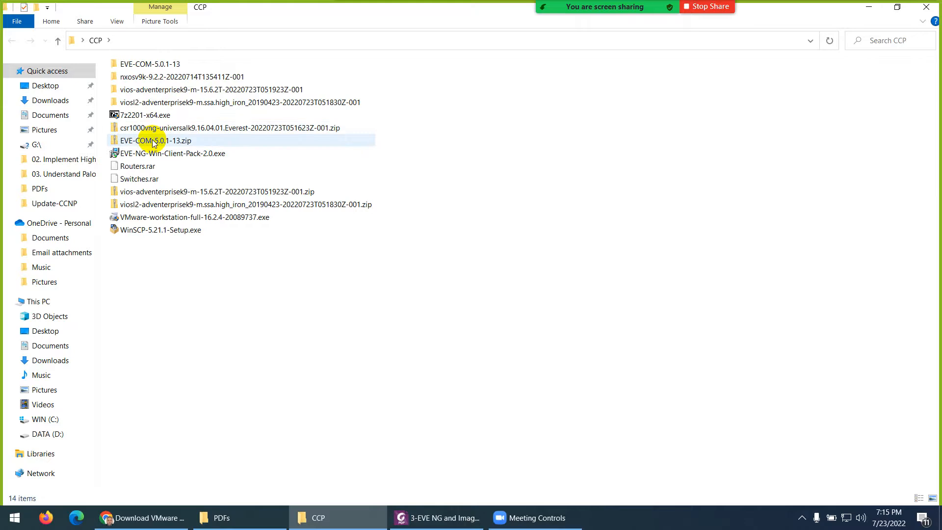
right_click(156, 140)
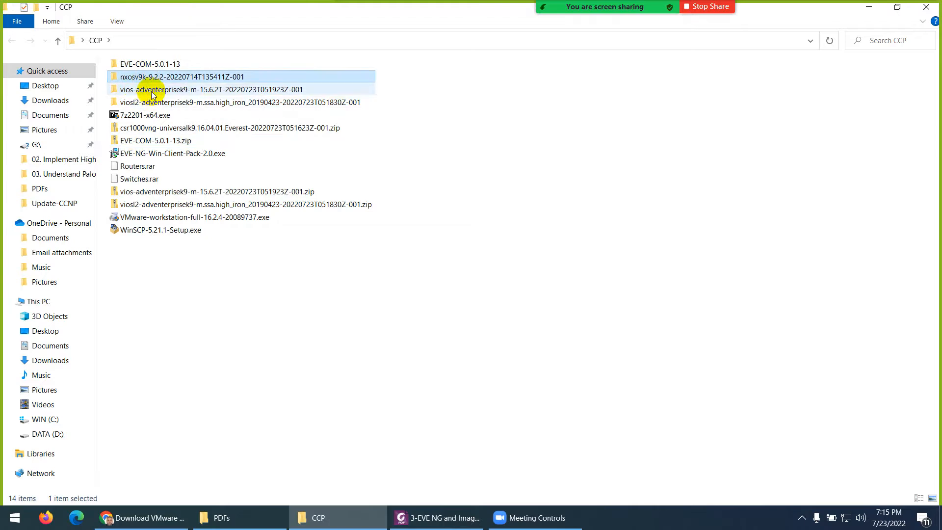
left_click(210, 89)
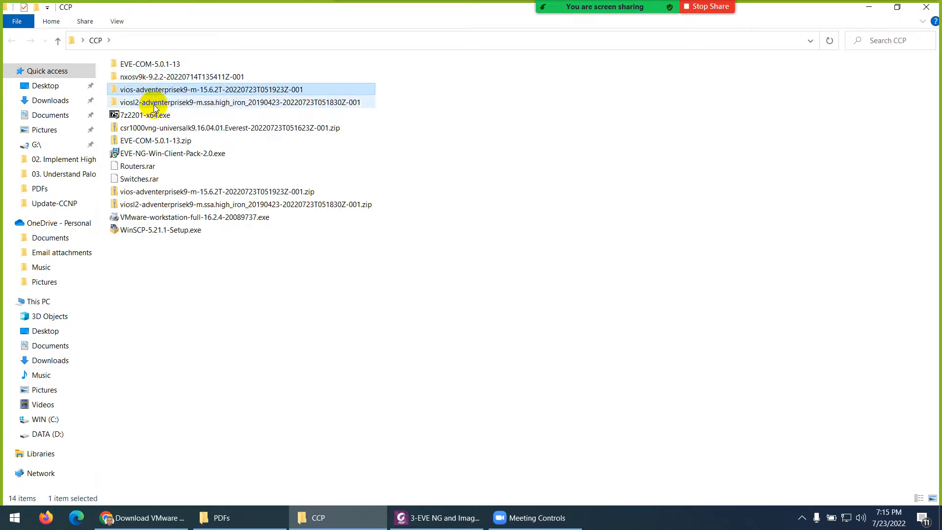
left_click(235, 102)
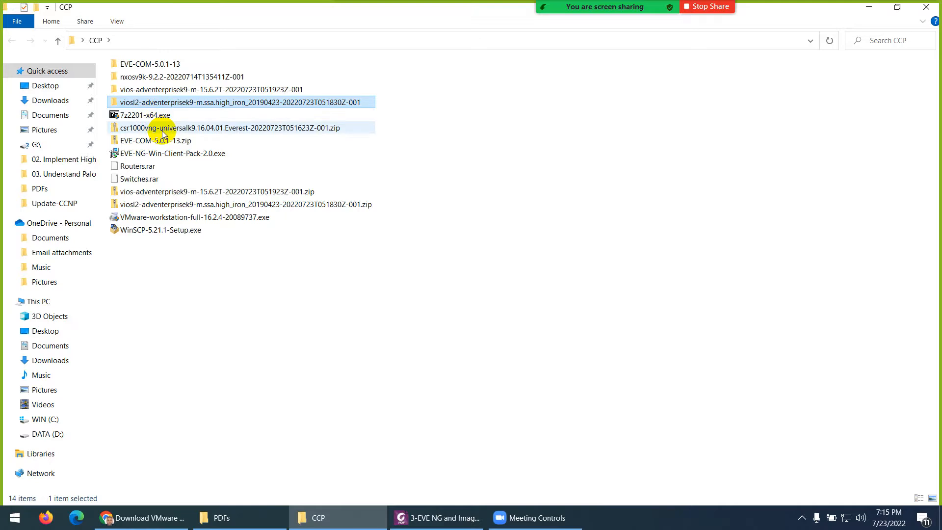
mouse_move(162, 128)
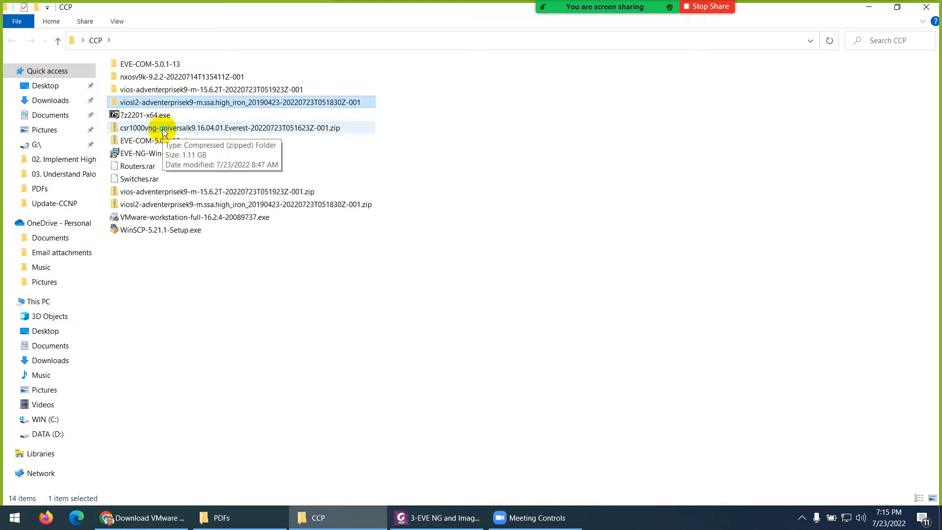
- Extract the csr1000v zip archive into its own folder with 7-Zip
right_click(165, 127)
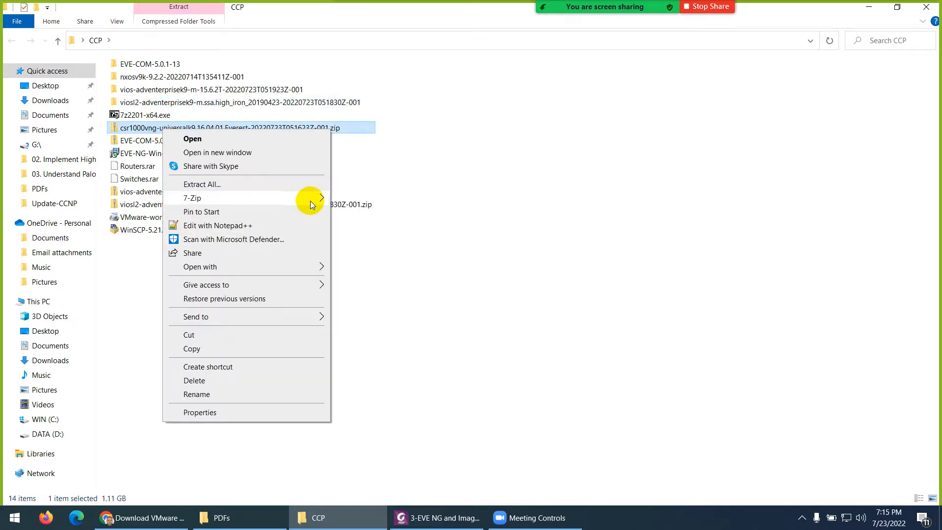
left_click(192, 197)
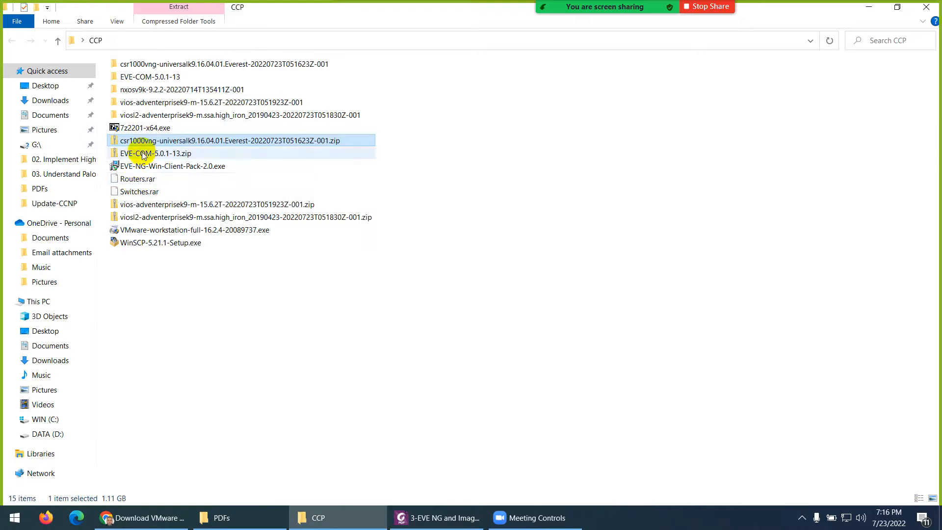
- Extract Routers.rar to Routers\ and Switches.rar to Switches\ with 7-Zip
right_click(139, 179)
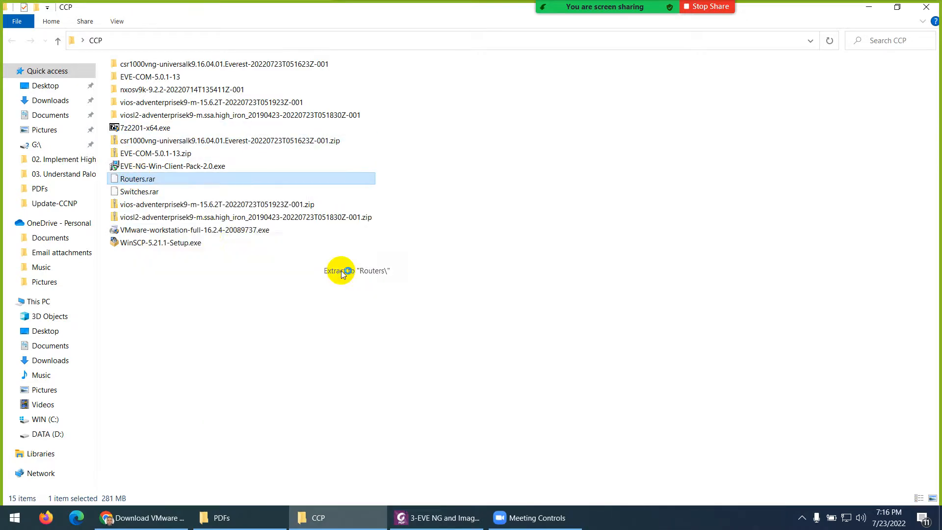
left_click(340, 271)
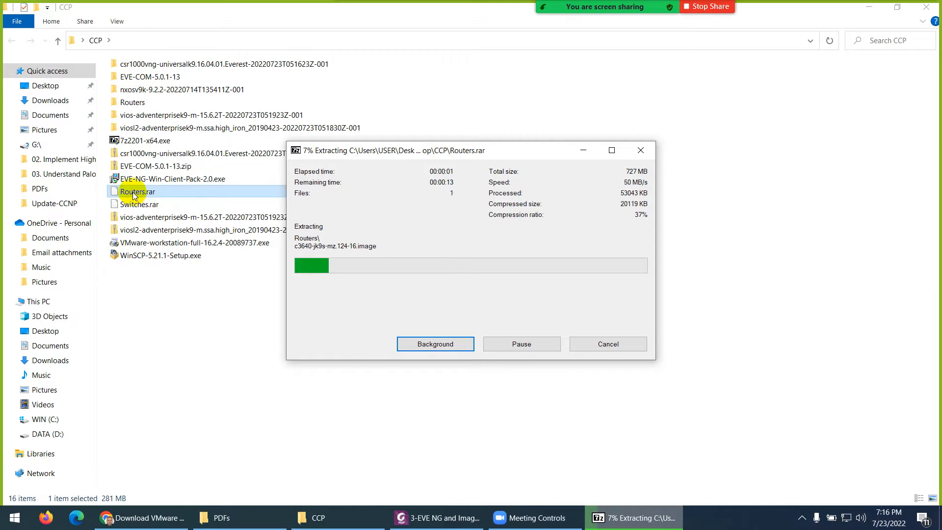
right_click(138, 205)
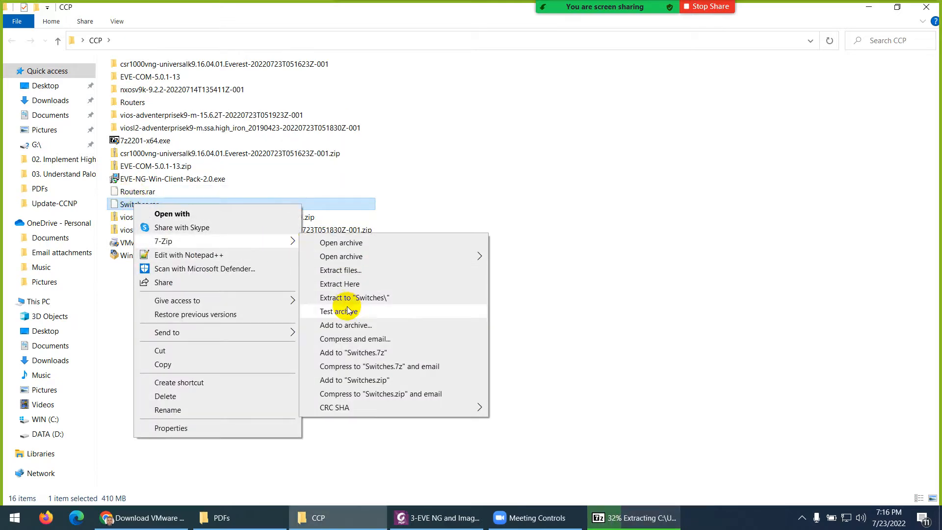
left_click(354, 297)
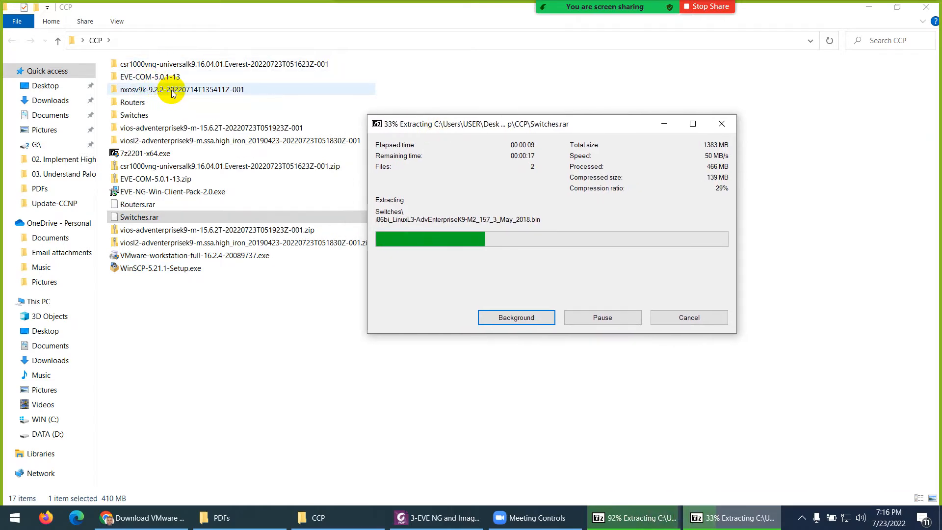
double_click(181, 90)
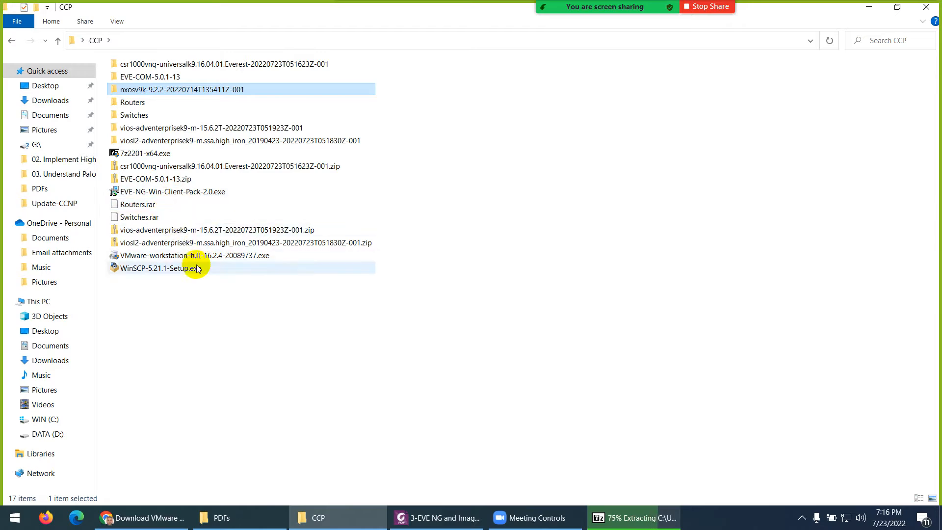
- Point out the VMware installer, return to the PDF and select the first VMware registration key
left_click(192, 255)
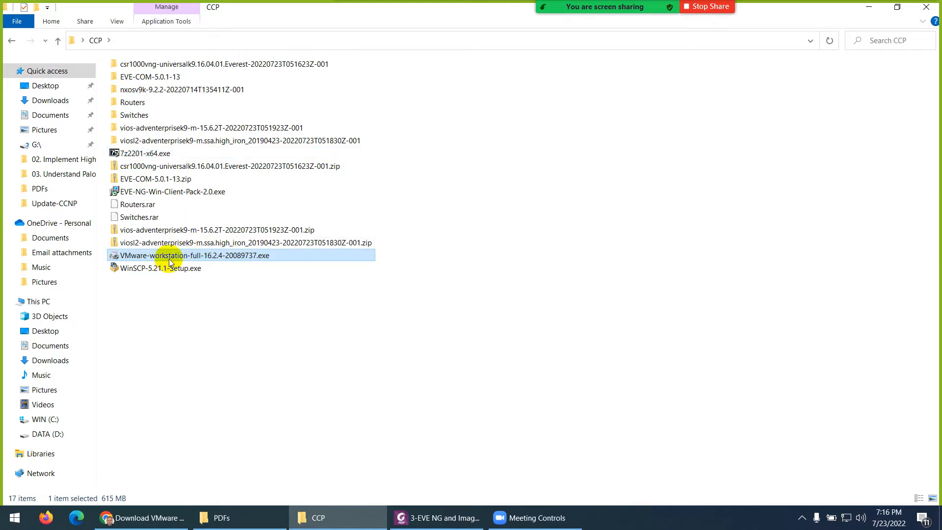
mouse_move(193, 263)
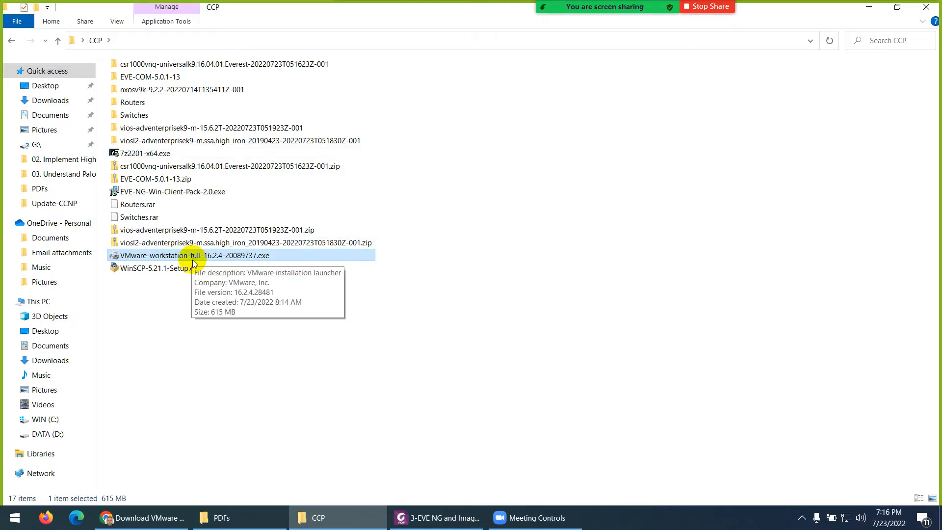
mouse_move(333, 487)
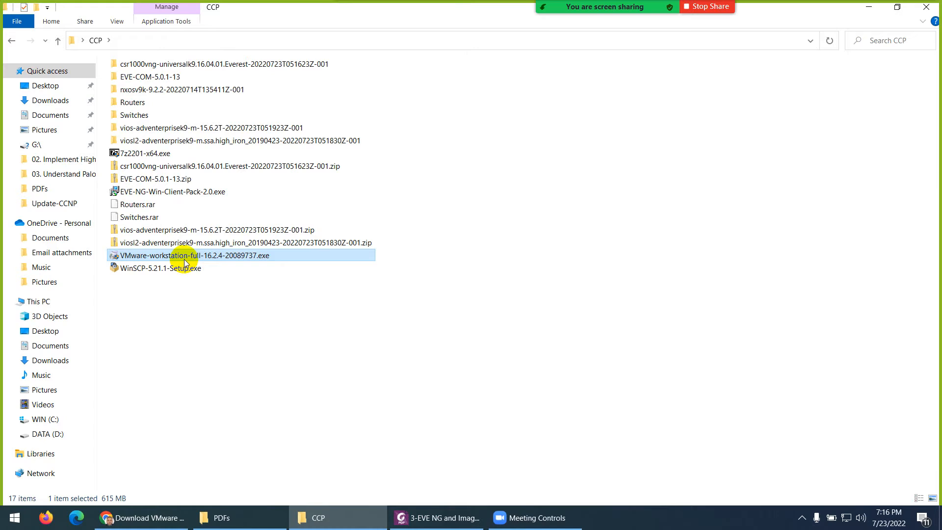
left_click(437, 517)
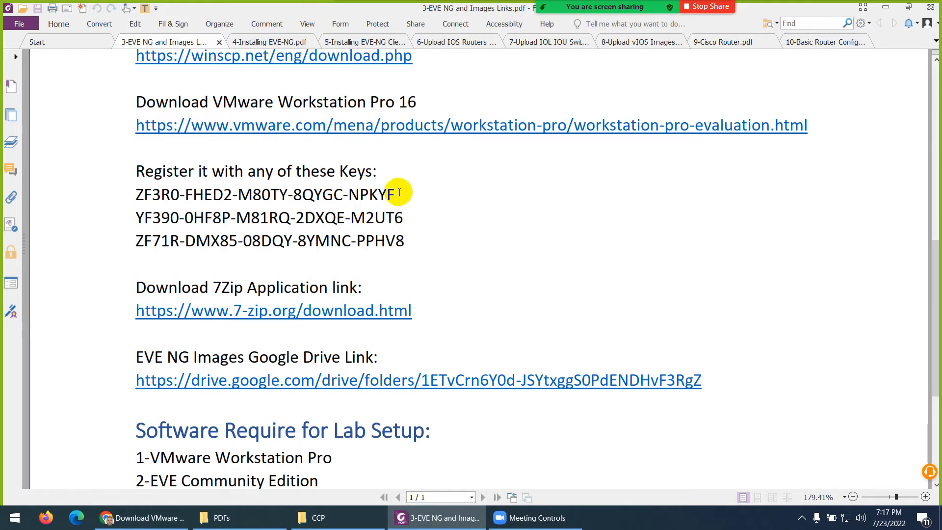
left_click_drag(396, 194, 140, 194)
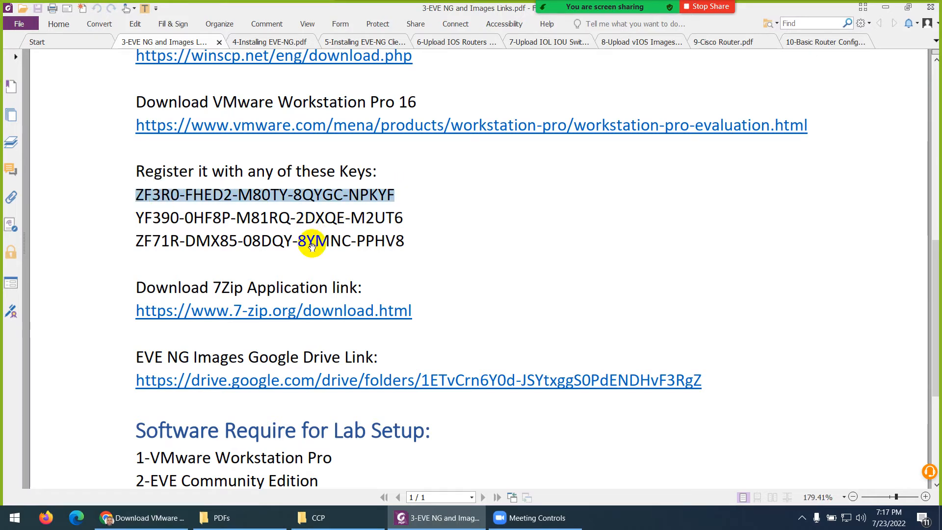
- Launch VMware Workstation from the desktop, showing the powered-off EVE-PRO-V5 machine
left_click(318, 518)
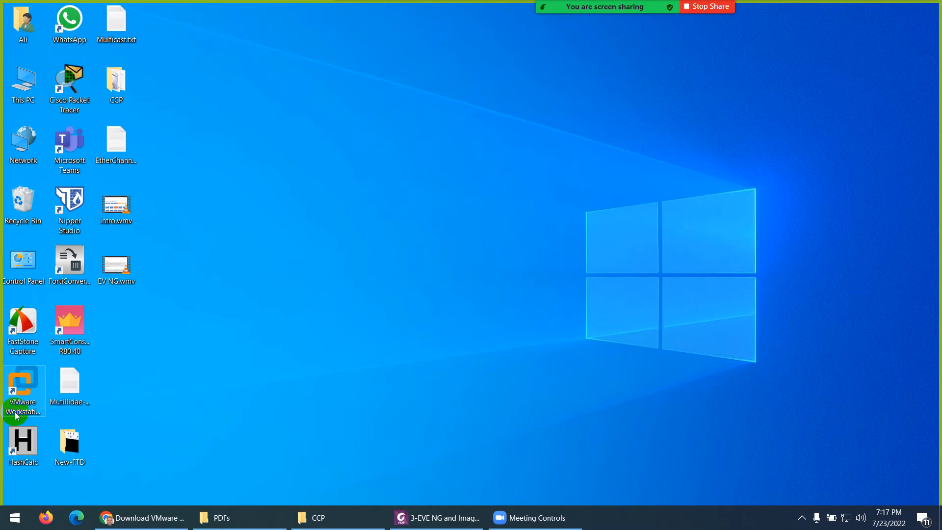
mouse_move(297, 269)
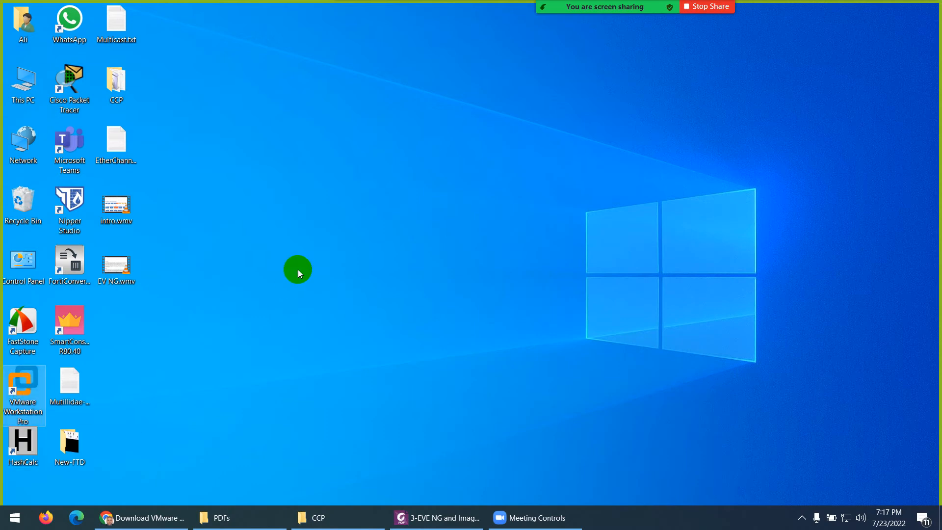
mouse_move(294, 277)
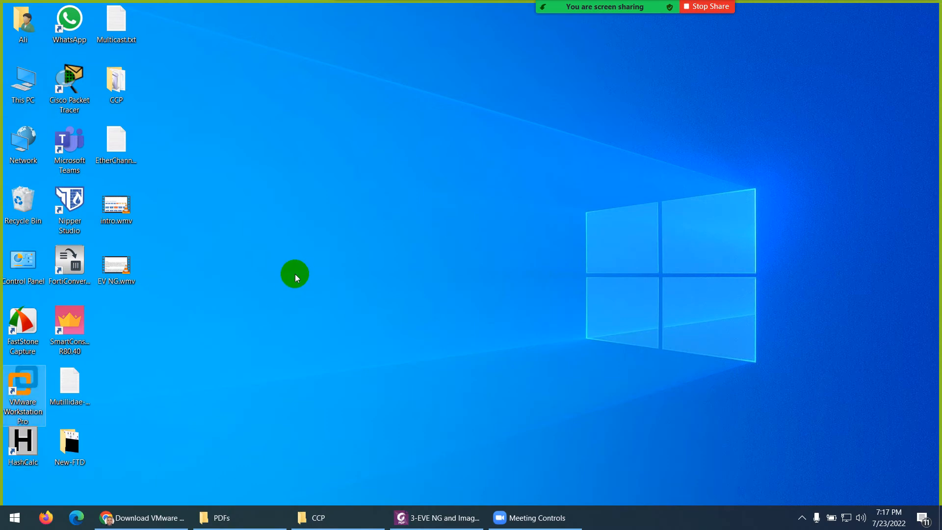
double_click(23, 387)
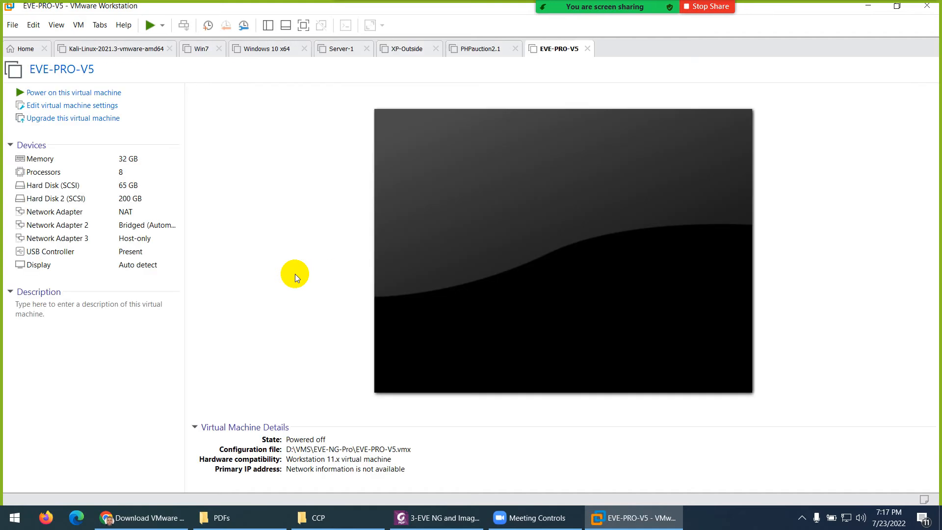
mouse_move(607, 517)
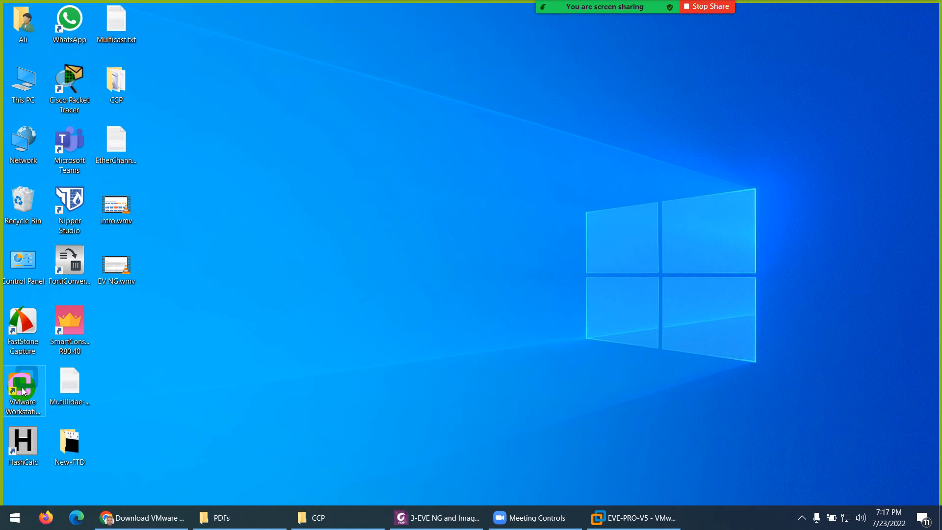
mouse_move(330, 365)
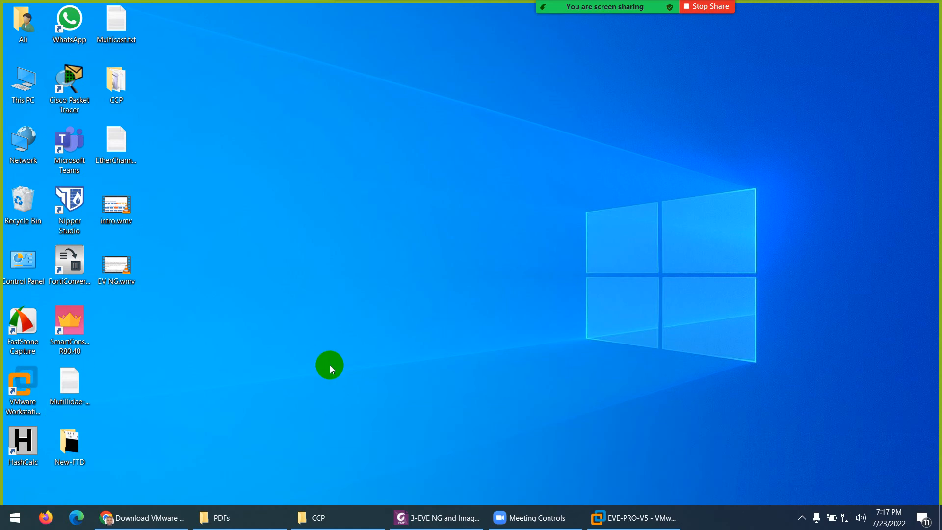
- Return to the EVE-NG links PDF and scroll to the seven-item Software Require for Lab Setup list
left_click(437, 517)
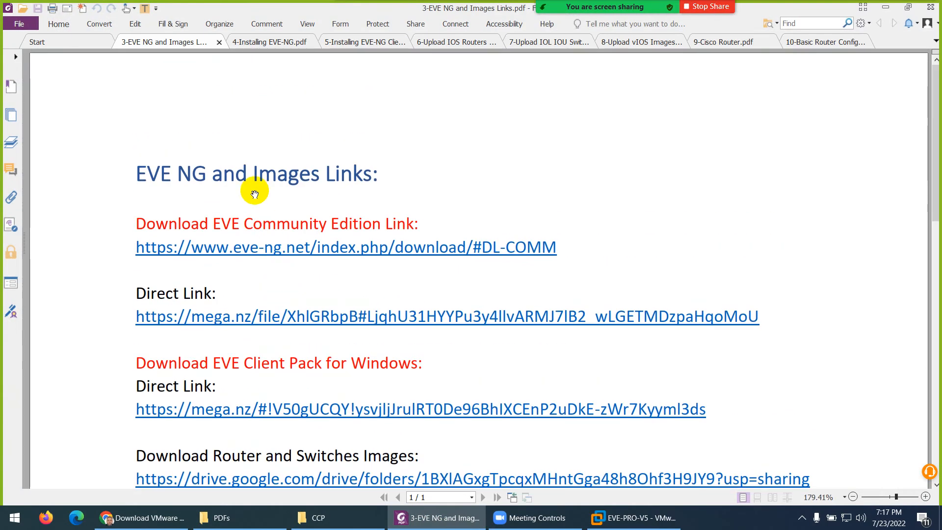
scroll("down", 3)
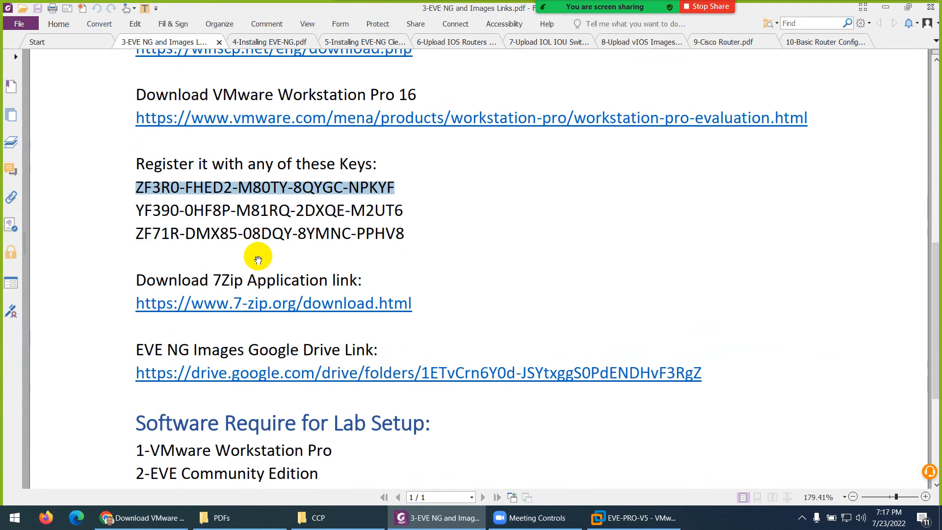
scroll("down", 3)
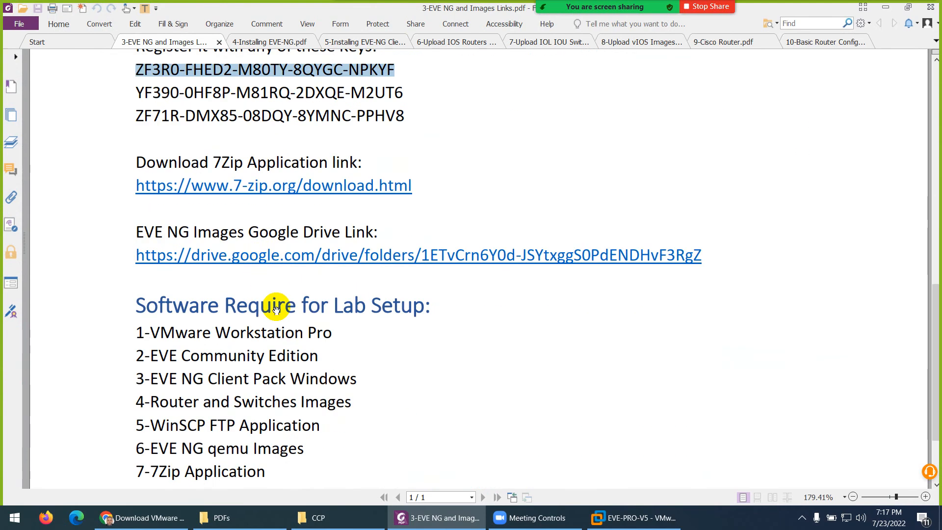
scroll("down", 3)
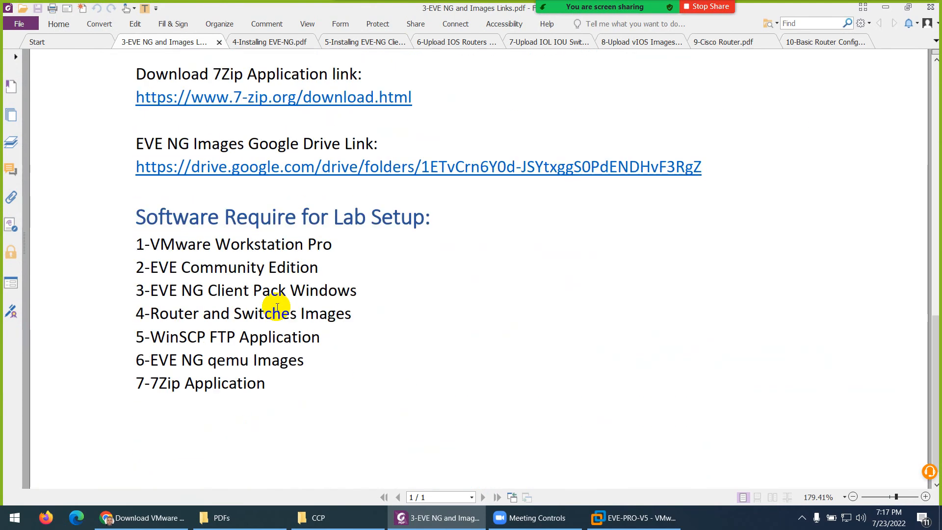